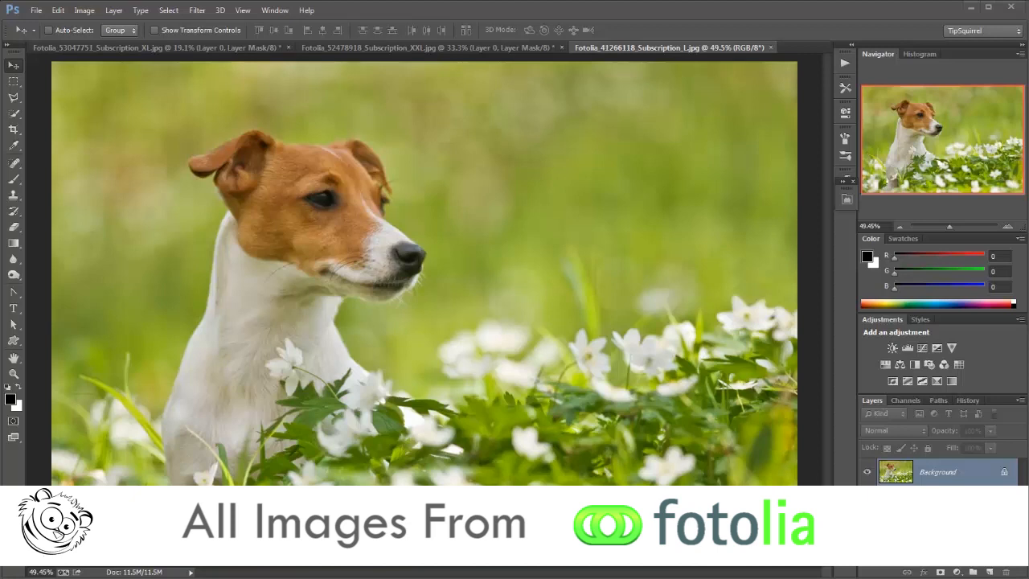
- Convert the duplicated dog layer (Layer 1) into a Smart Object from the Layers panel menu
{"action": "left_click", "coordinate": [426, 48]}
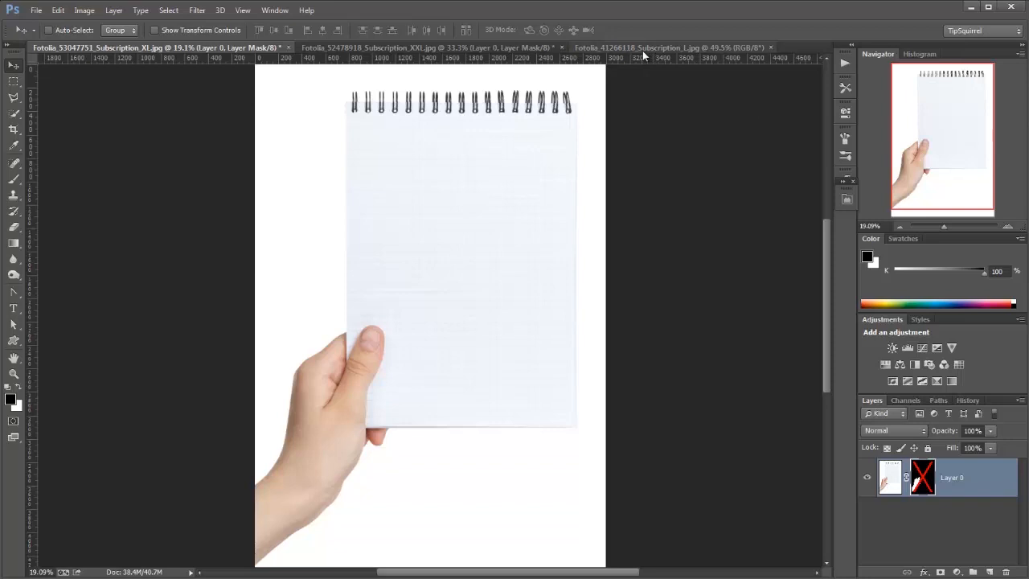
{"action": "left_click", "coordinate": [672, 48]}
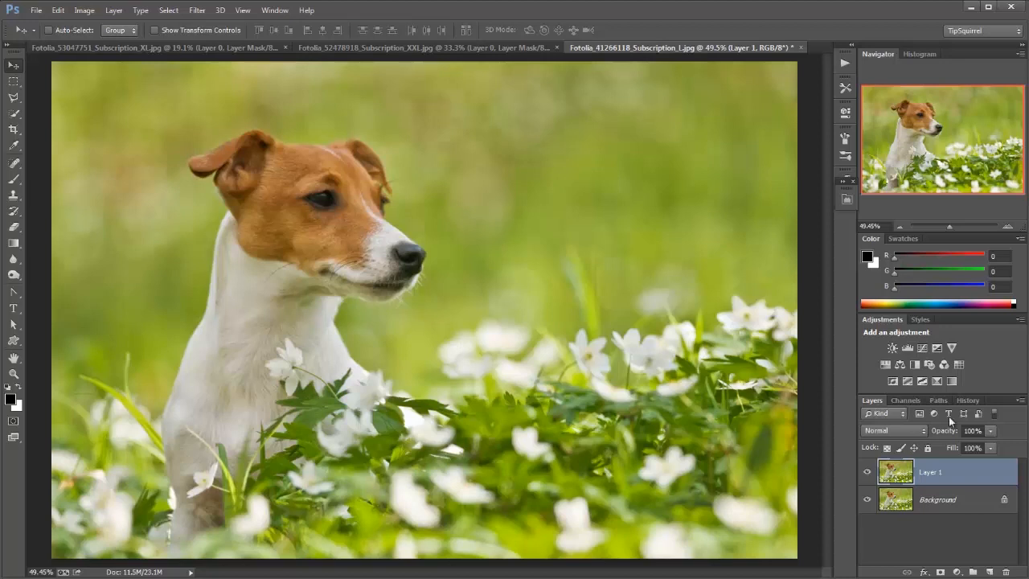
{"action": "right_click", "coordinate": [929, 472]}
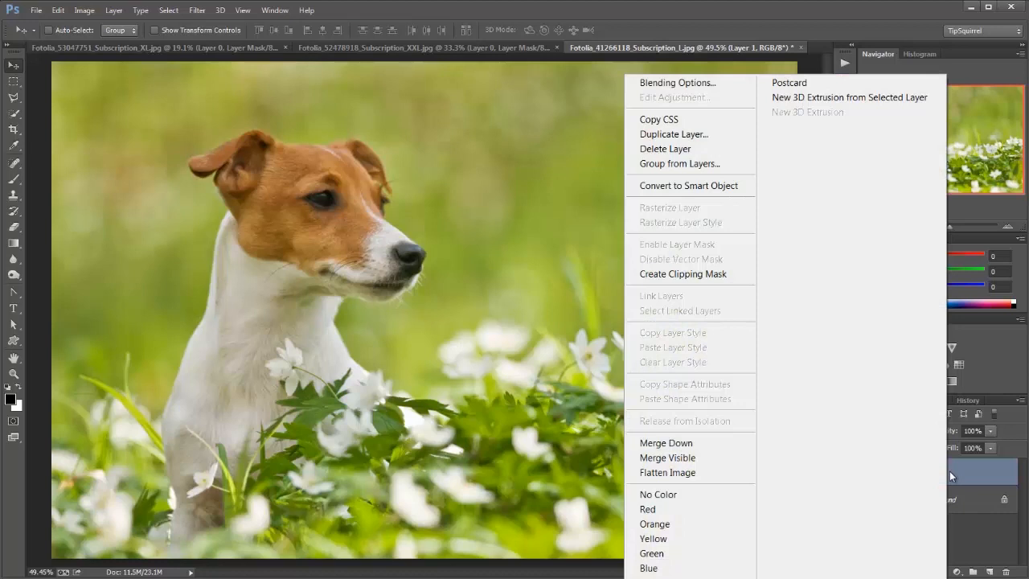
{"action": "mouse_move", "coordinate": [720, 196]}
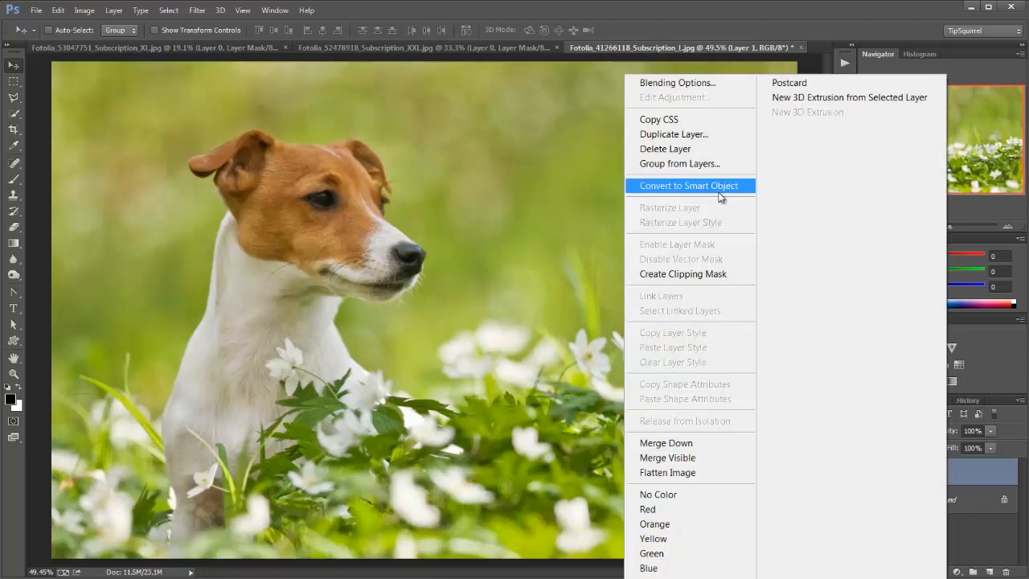
{"action": "left_click", "coordinate": [691, 187]}
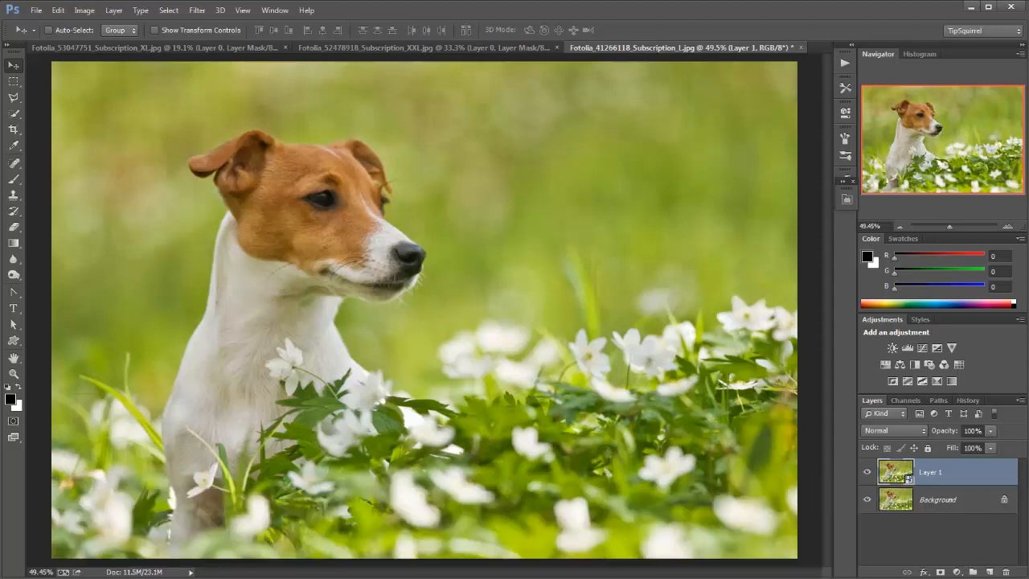
{"action": "mouse_move", "coordinate": [277, 68]}
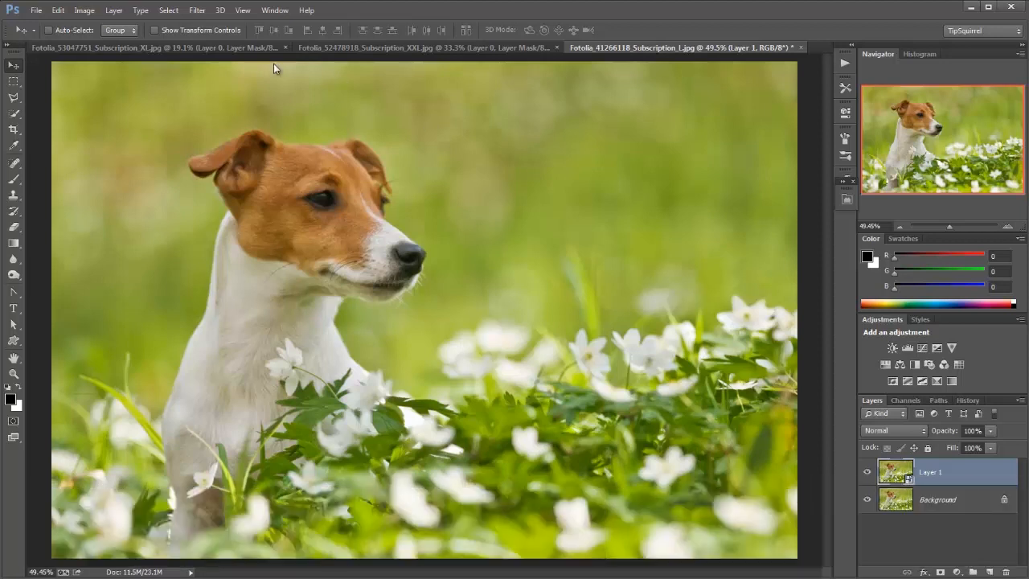
- Apply a Gaussian Blur smart filter with radius 10 to the copied dog layer
{"action": "left_click", "coordinate": [196, 10]}
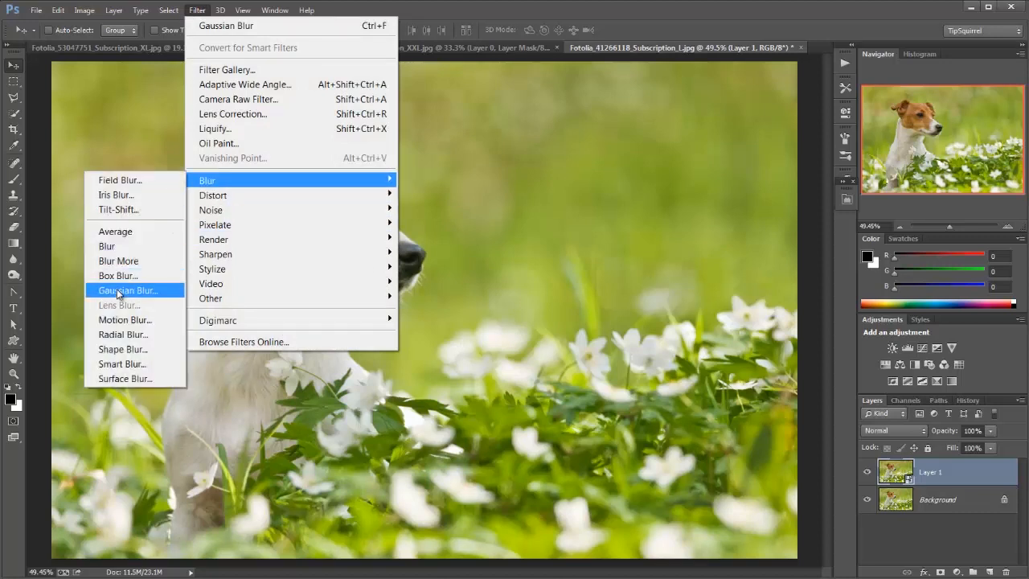
{"action": "left_click", "coordinate": [126, 289]}
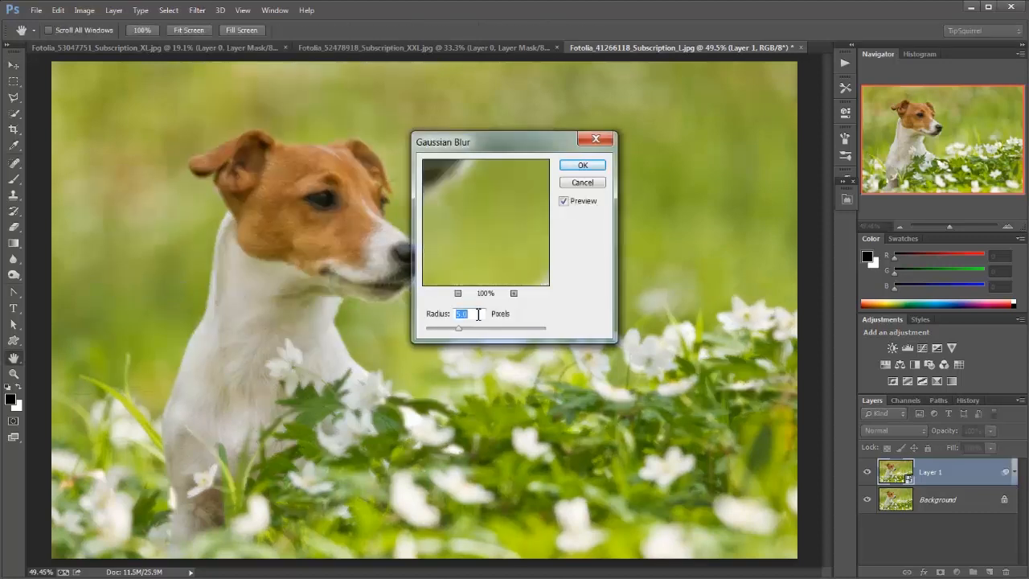
{"action": "type", "text": "10"}
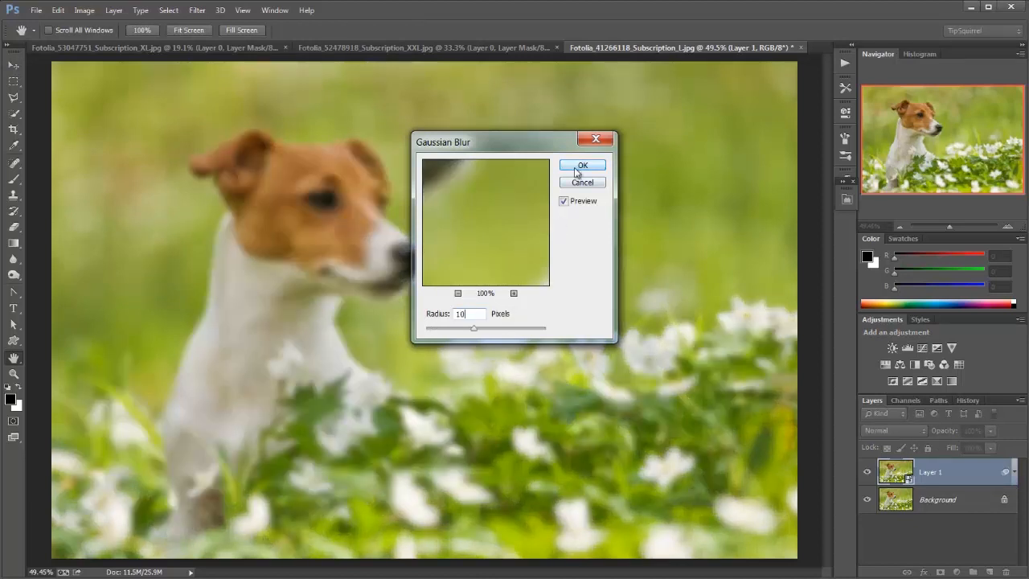
{"action": "left_click", "coordinate": [582, 166]}
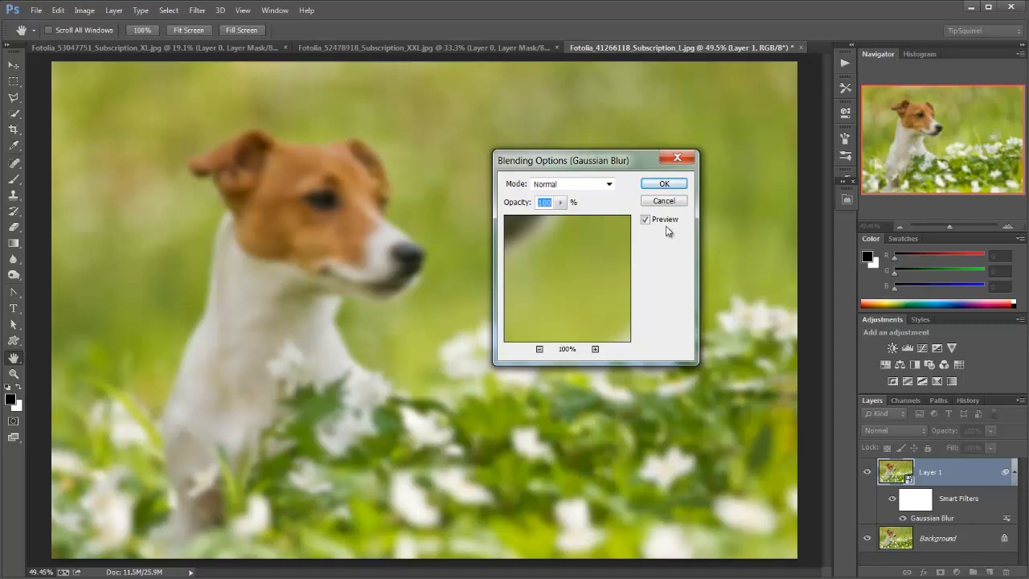
- Set the Gaussian Blur filter's blending mode to Divide, leaving pale sketch outlines
{"action": "left_click", "coordinate": [608, 183]}
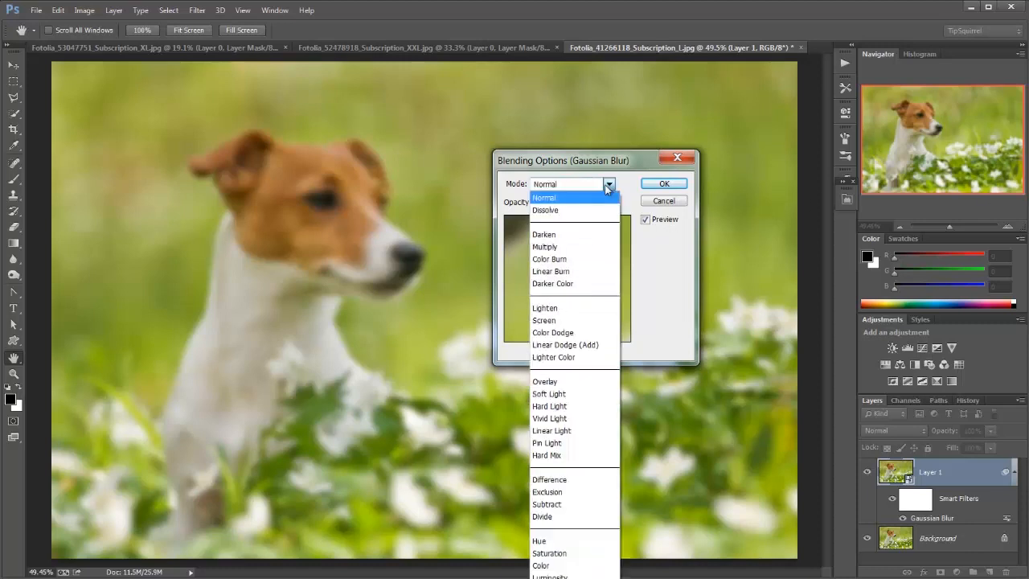
{"action": "mouse_move", "coordinate": [545, 308]}
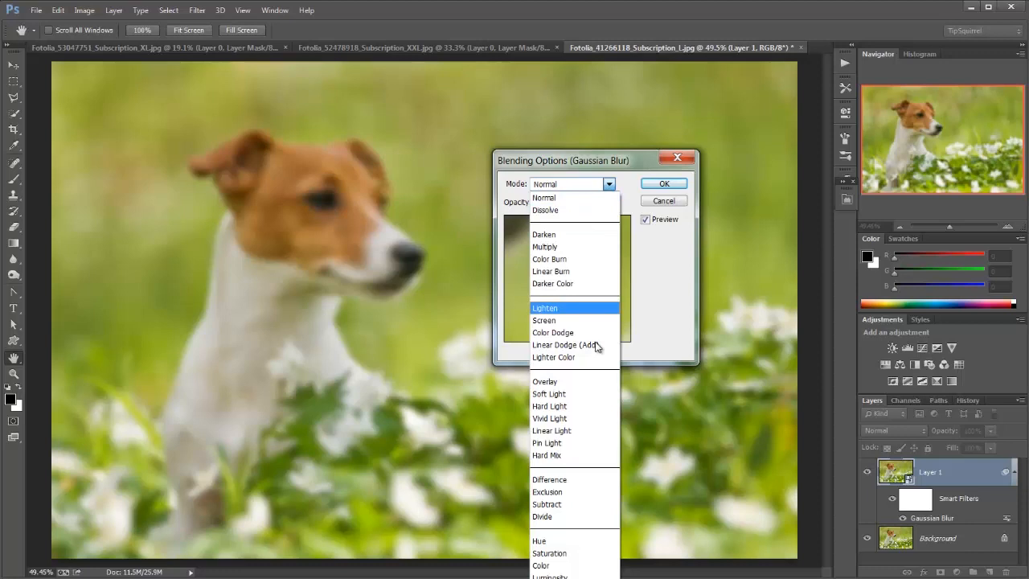
{"action": "mouse_move", "coordinate": [572, 516]}
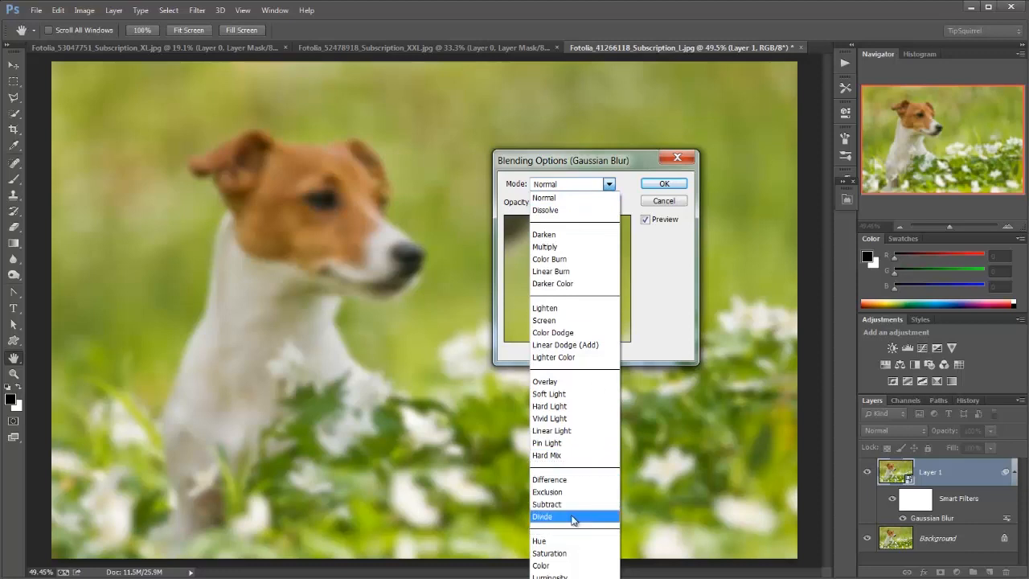
{"action": "left_click", "coordinate": [543, 516]}
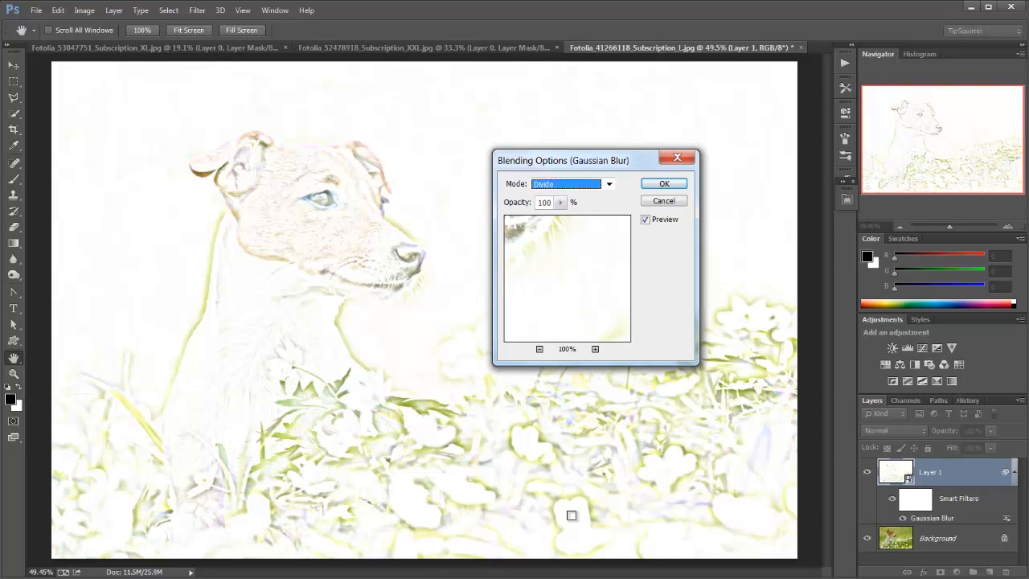
{"action": "mouse_move", "coordinate": [573, 481]}
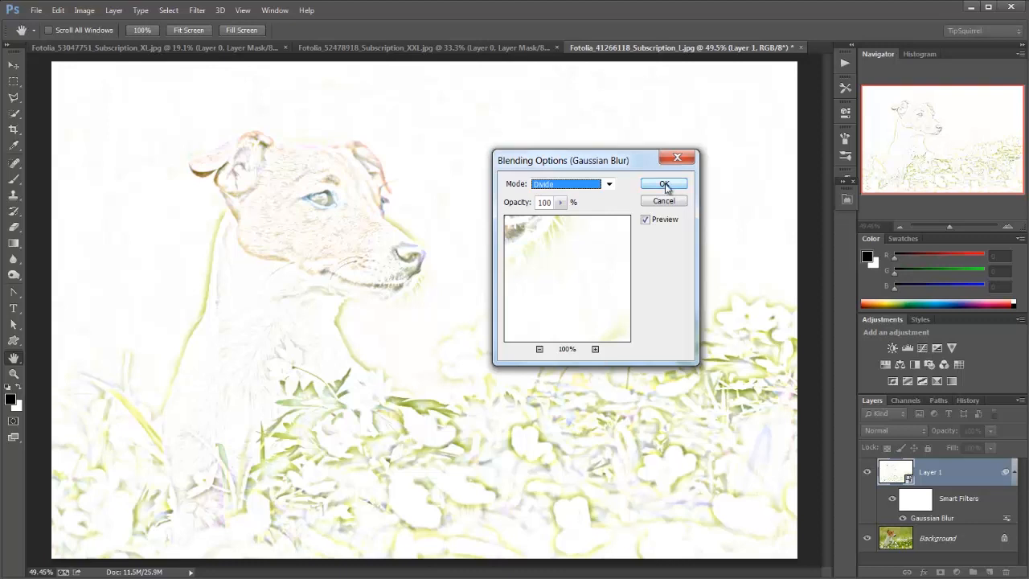
{"action": "left_click", "coordinate": [664, 184]}
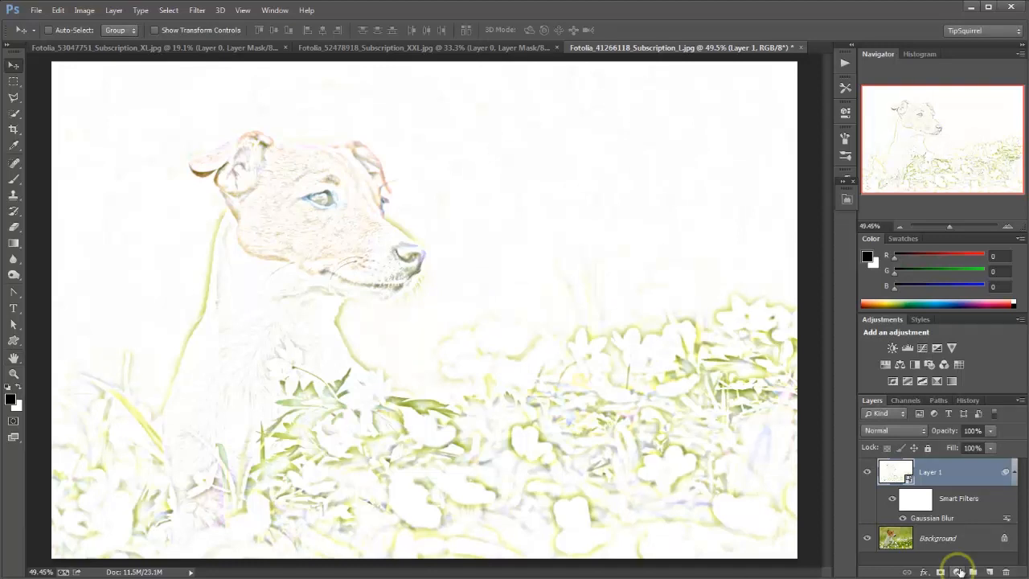
- Add a Black & White adjustment layer above the dog sketch
{"action": "left_click", "coordinate": [958, 570]}
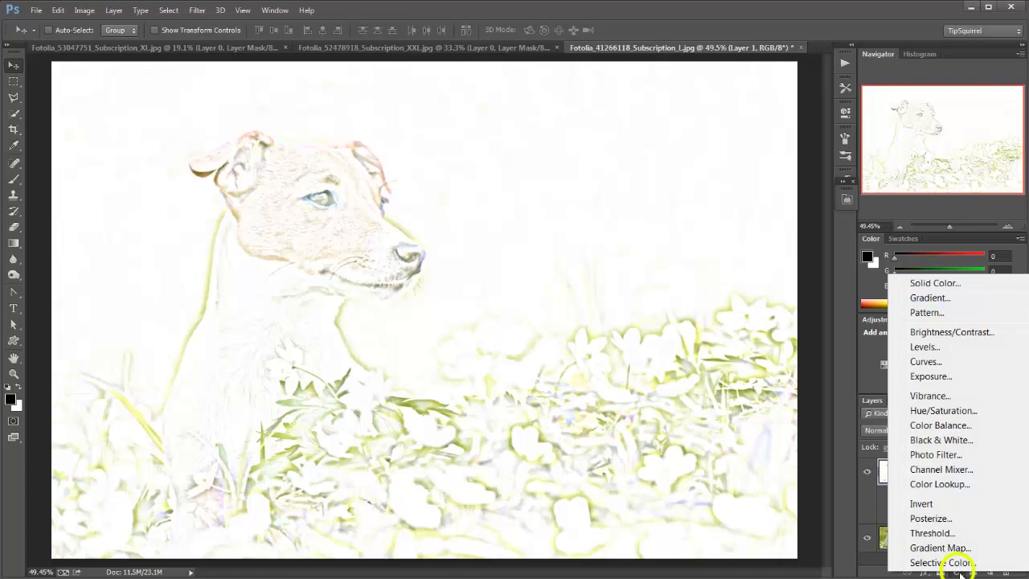
{"action": "mouse_move", "coordinate": [941, 440]}
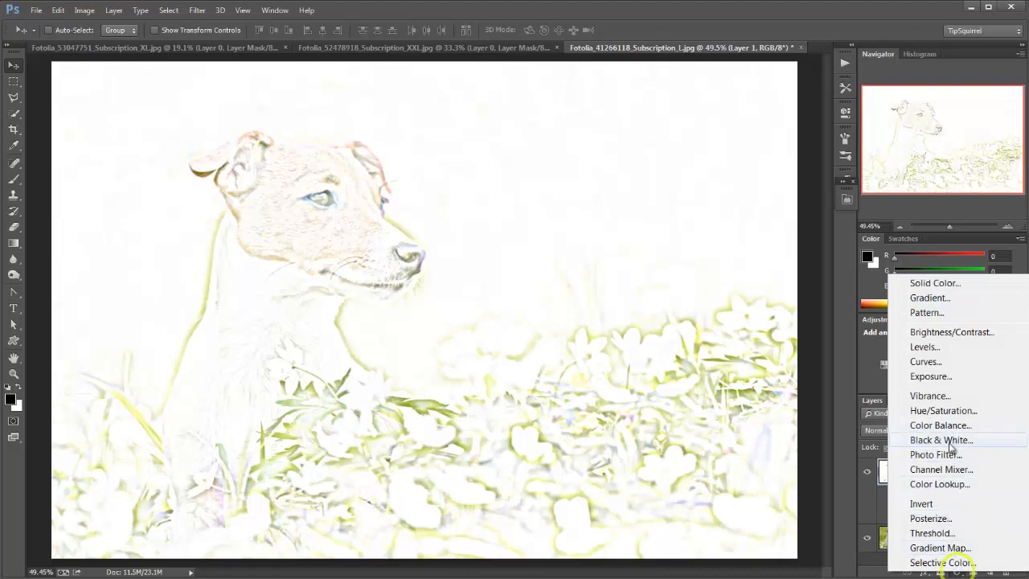
{"action": "left_click", "coordinate": [941, 440]}
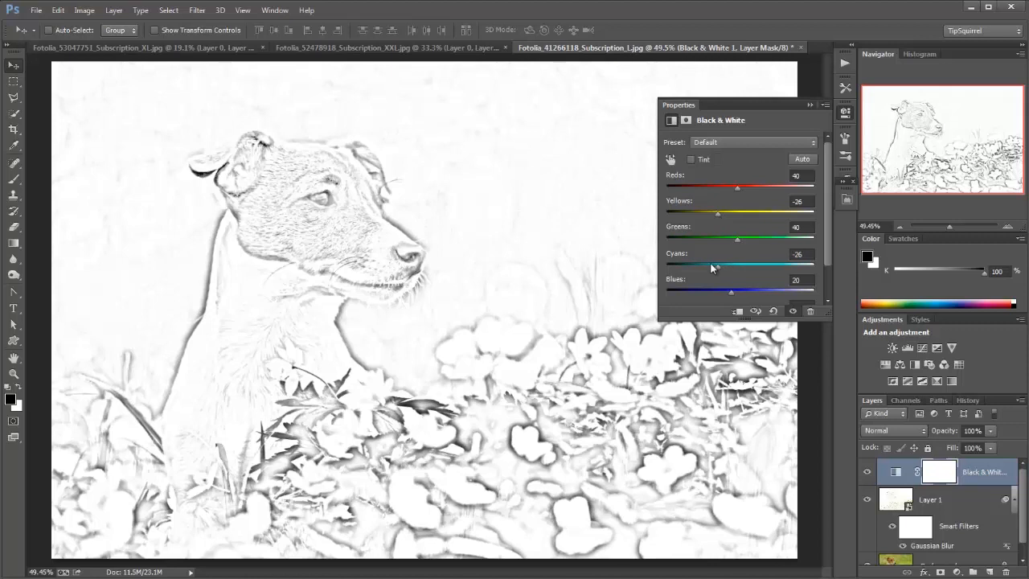
- Raise Cyans, settle Blues near -14 and lower Reds to strengthen the pencil lines
{"action": "left_click_drag", "start_coordinate": [710, 267], "coordinate": [775, 267]}
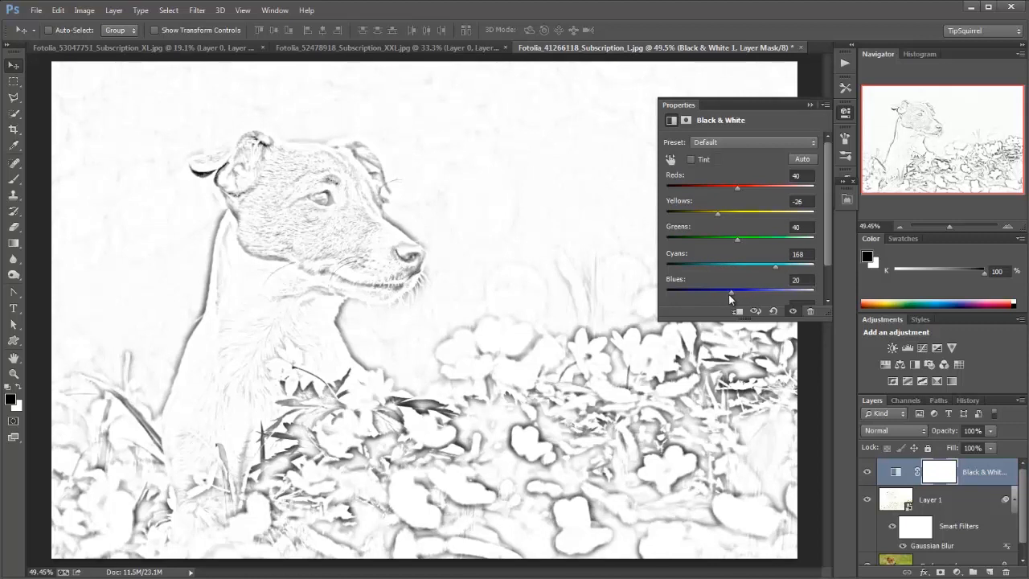
{"action": "left_click_drag", "start_coordinate": [732, 290], "coordinate": [692, 290]}
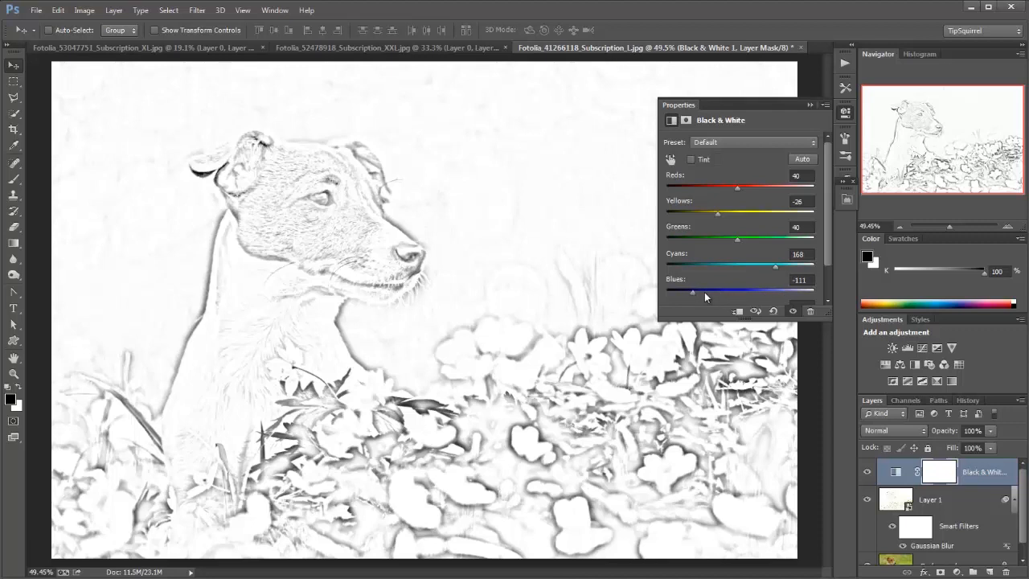
{"action": "left_click_drag", "start_coordinate": [693, 292], "coordinate": [724, 292]}
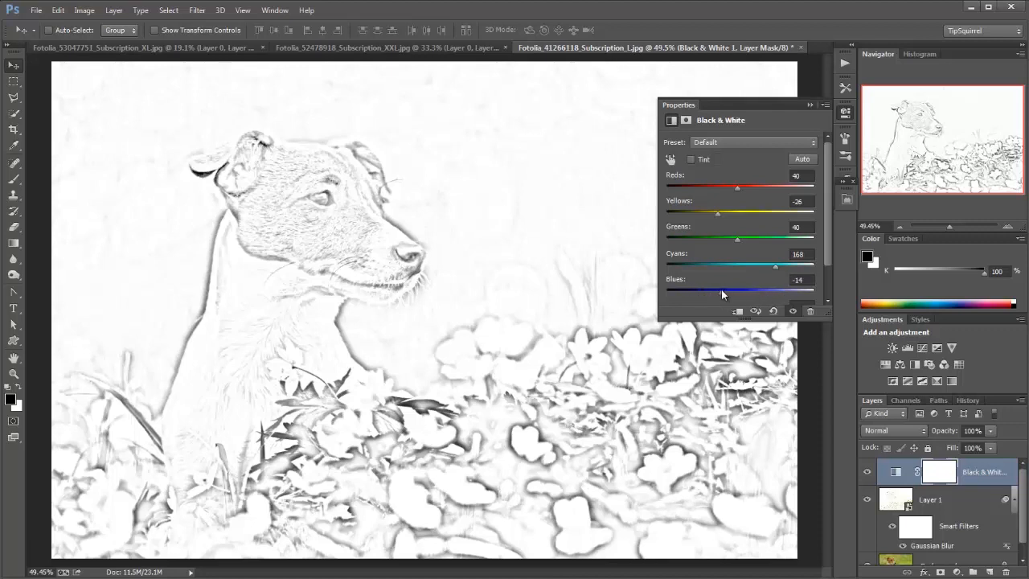
{"action": "left_click_drag", "start_coordinate": [738, 186], "coordinate": [739, 186]}
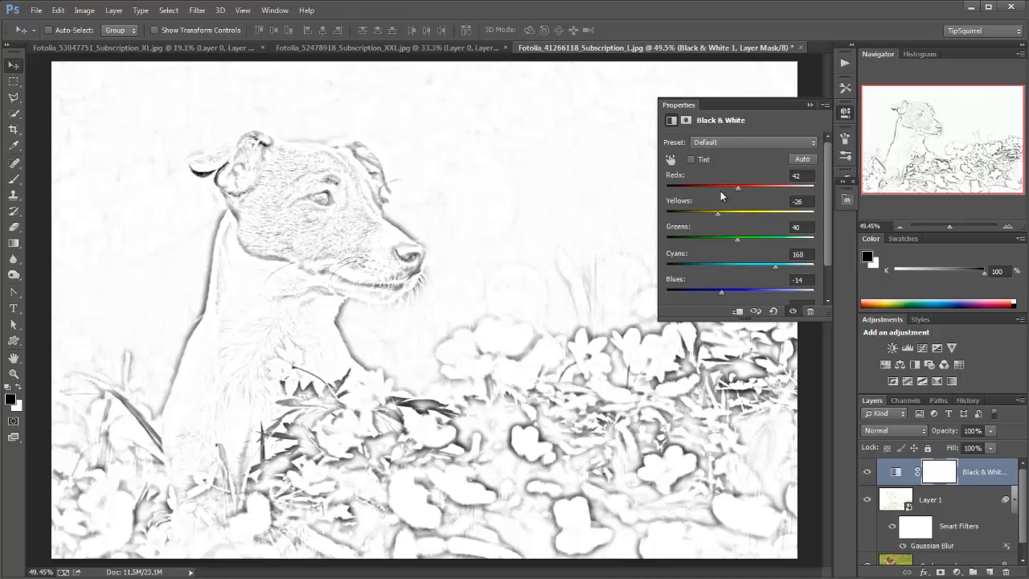
{"action": "left_click_drag", "start_coordinate": [737, 186], "coordinate": [705, 187]}
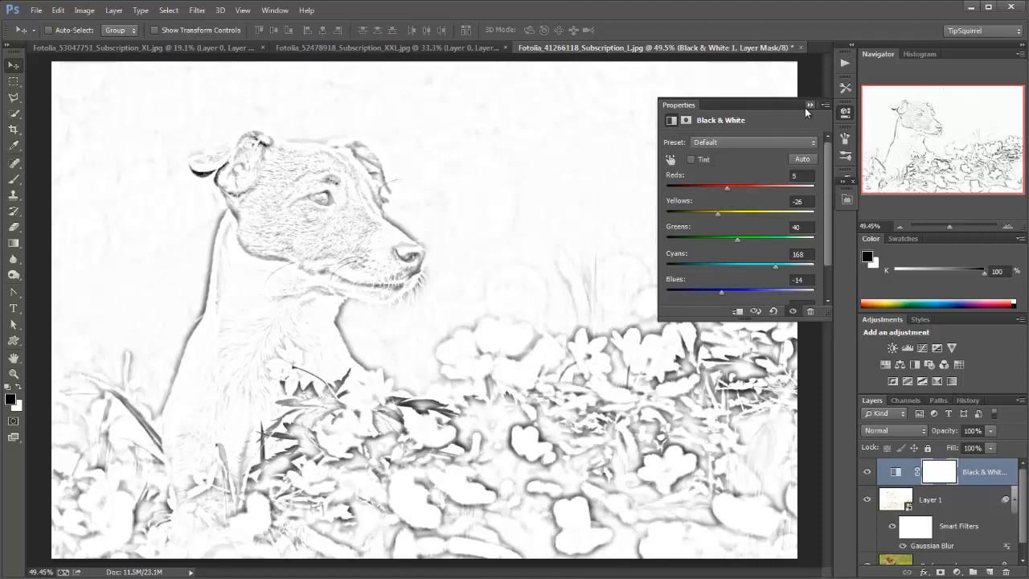
{"action": "left_click", "coordinate": [811, 105]}
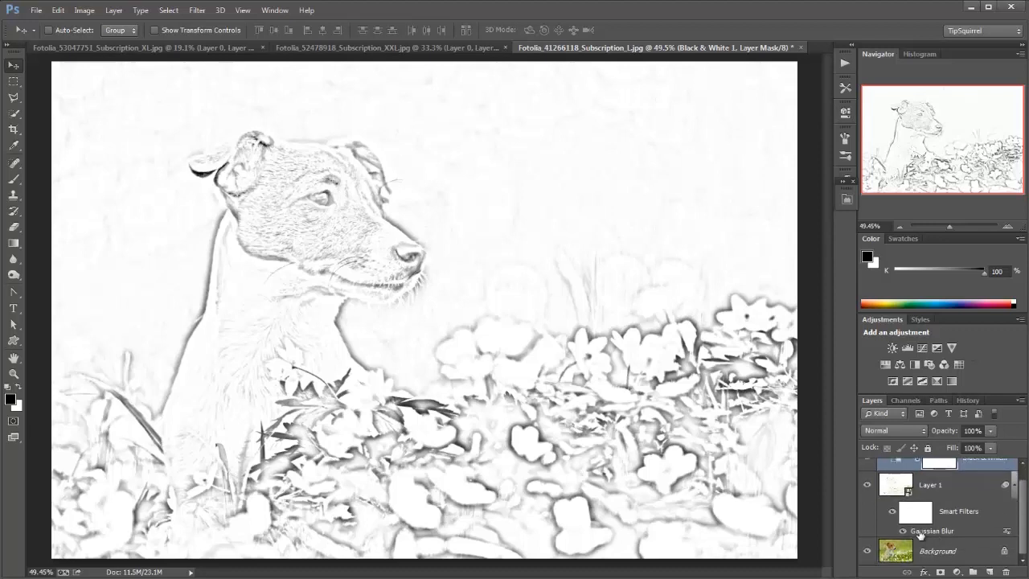
- Reduce the Gaussian Blur radius slightly for thinner, lighter sketch lines
{"action": "double_click", "coordinate": [932, 531]}
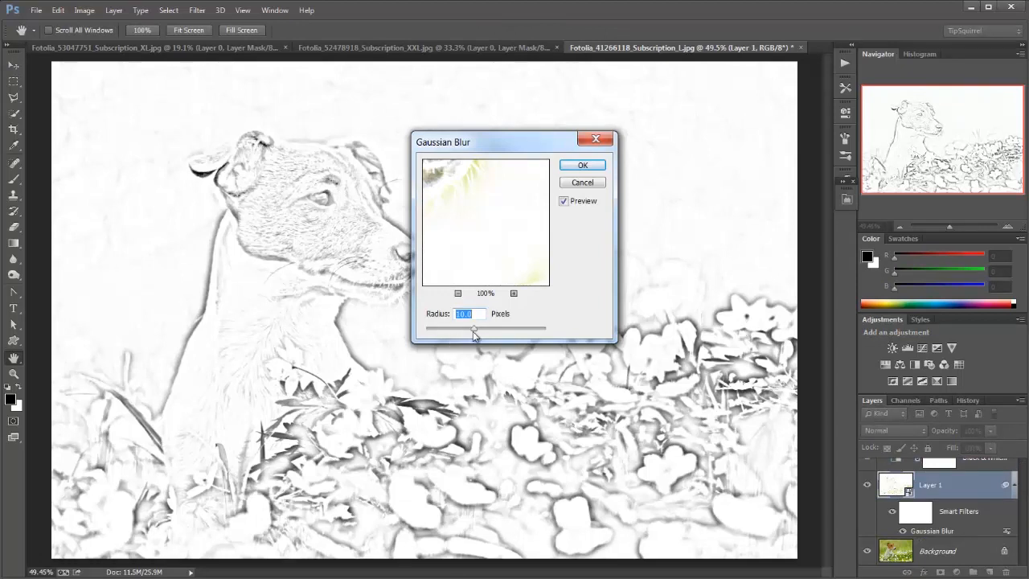
{"action": "left_click_drag", "start_coordinate": [475, 328], "coordinate": [457, 328]}
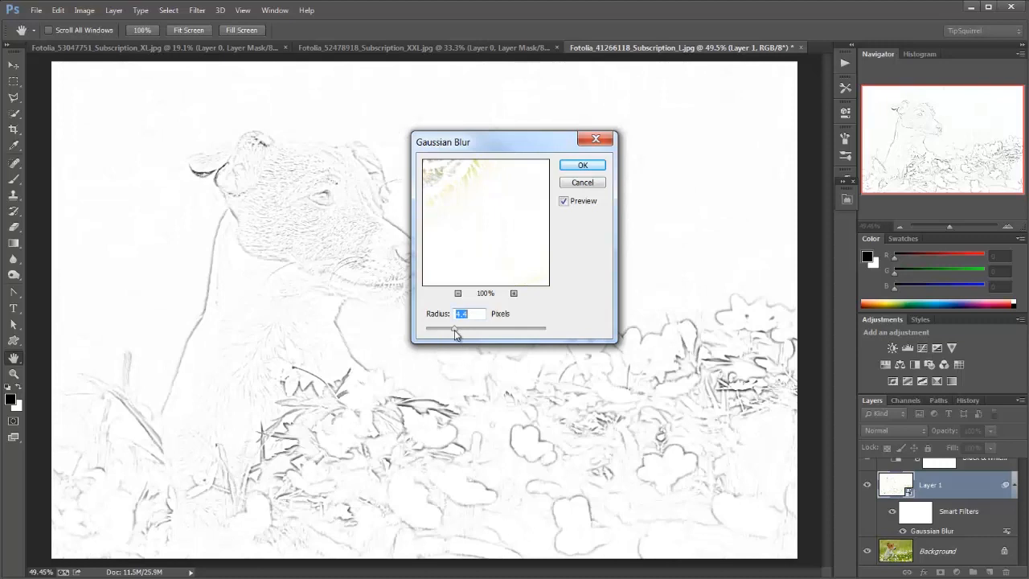
{"action": "left_click_drag", "start_coordinate": [453, 328], "coordinate": [463, 328]}
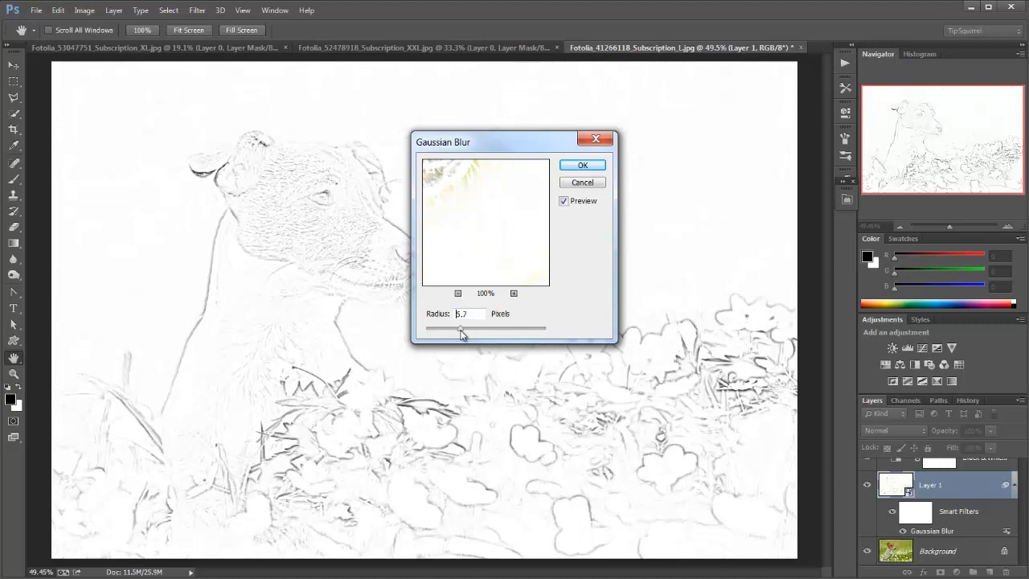
{"action": "left_click_drag", "start_coordinate": [460, 328], "coordinate": [458, 328]}
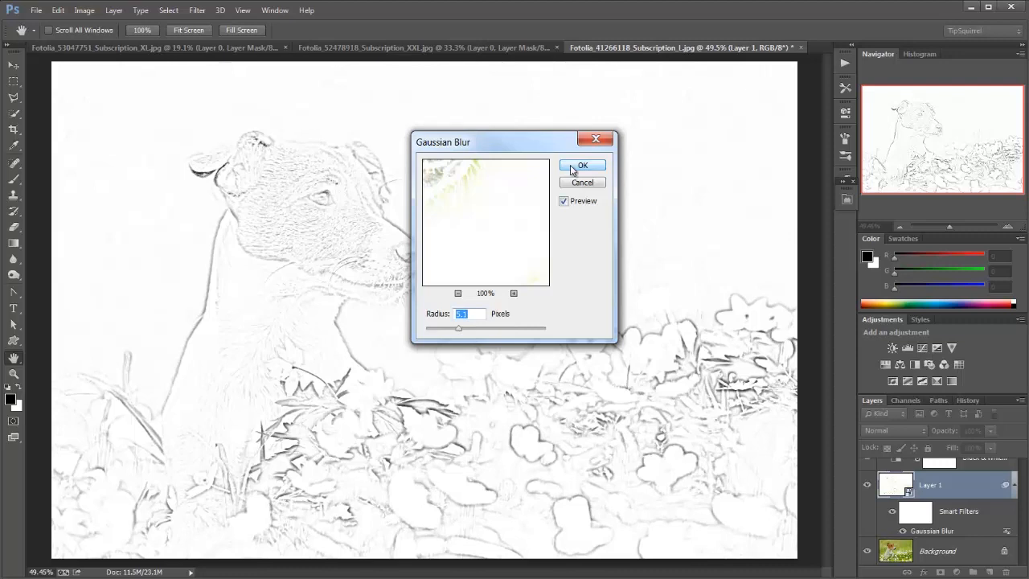
{"action": "left_click", "coordinate": [582, 164]}
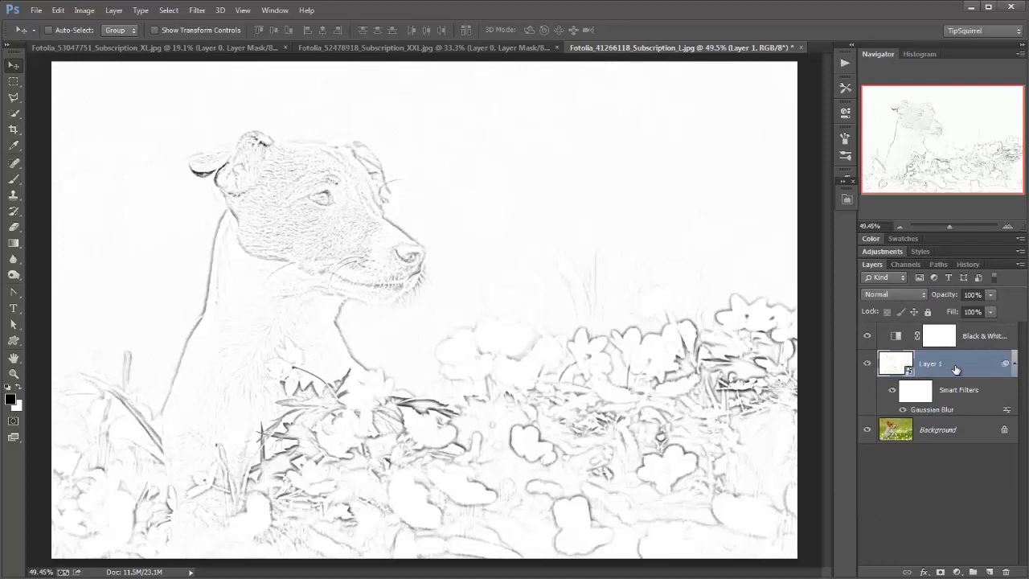
{"action": "mouse_move", "coordinate": [984, 334]}
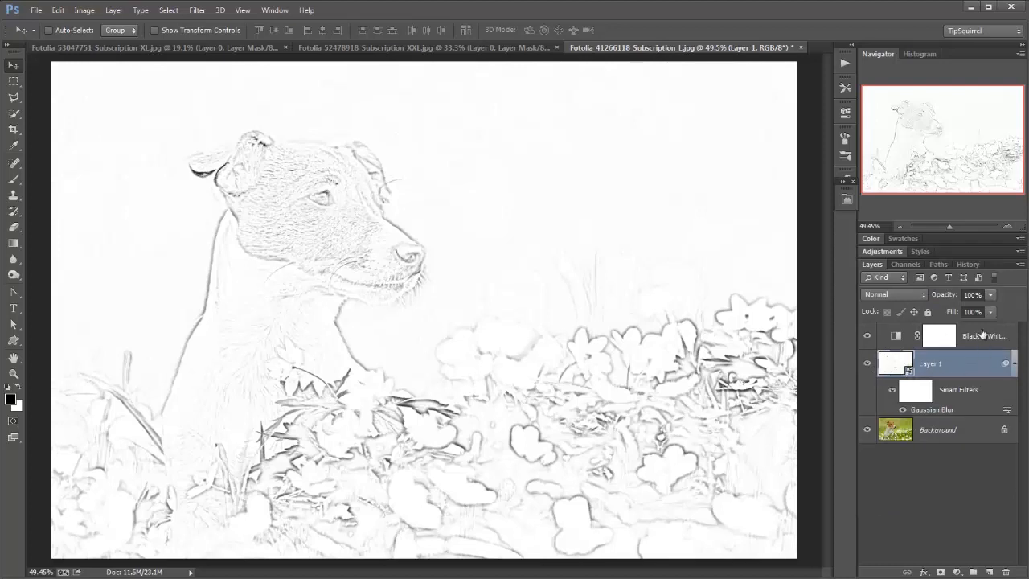
- Merge Layer 1 and the Black & White adjustment into one Smart Object
{"action": "left_click", "coordinate": [983, 336]}
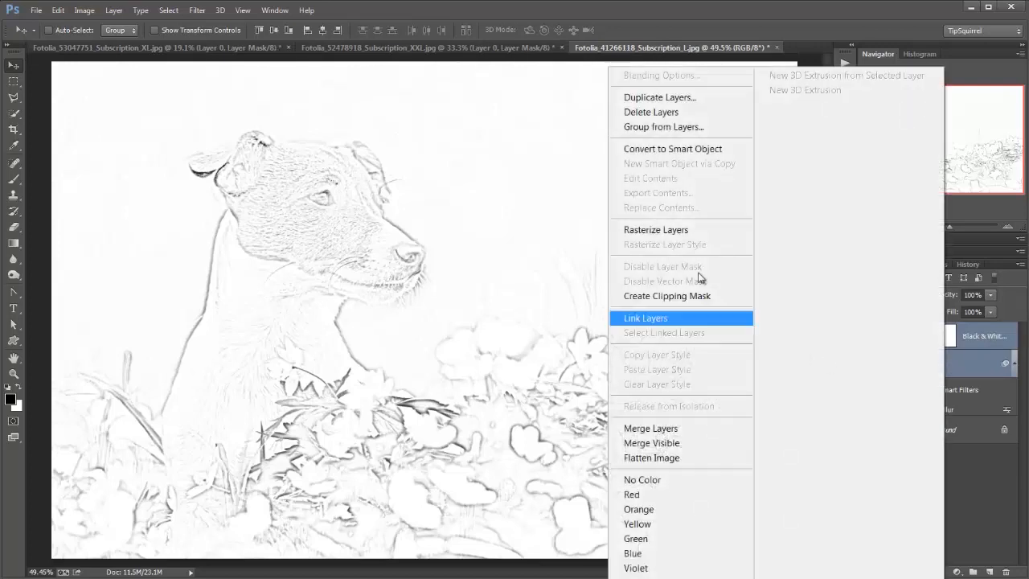
{"action": "left_click", "coordinate": [685, 151]}
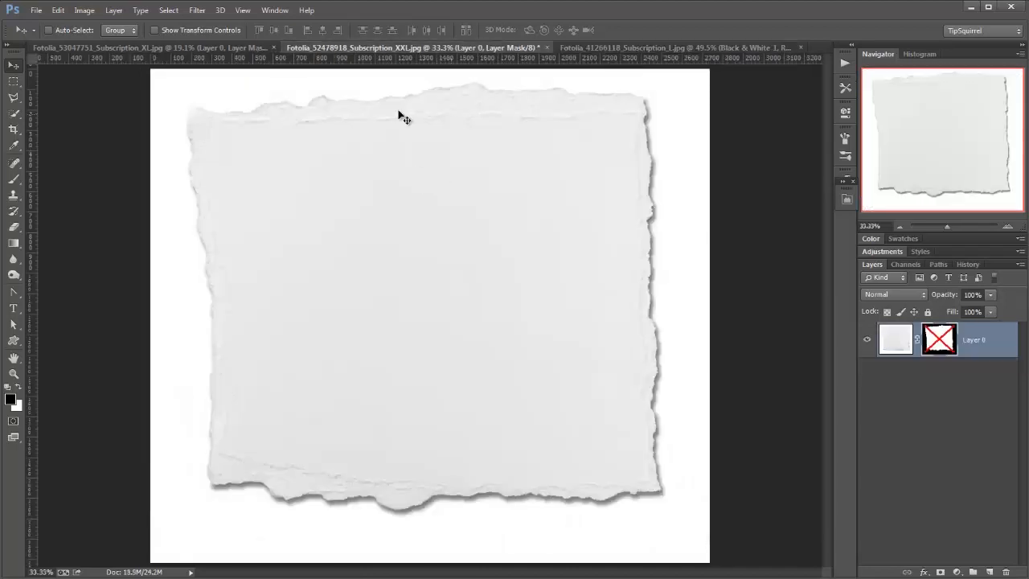
{"action": "mouse_move", "coordinate": [259, 442]}
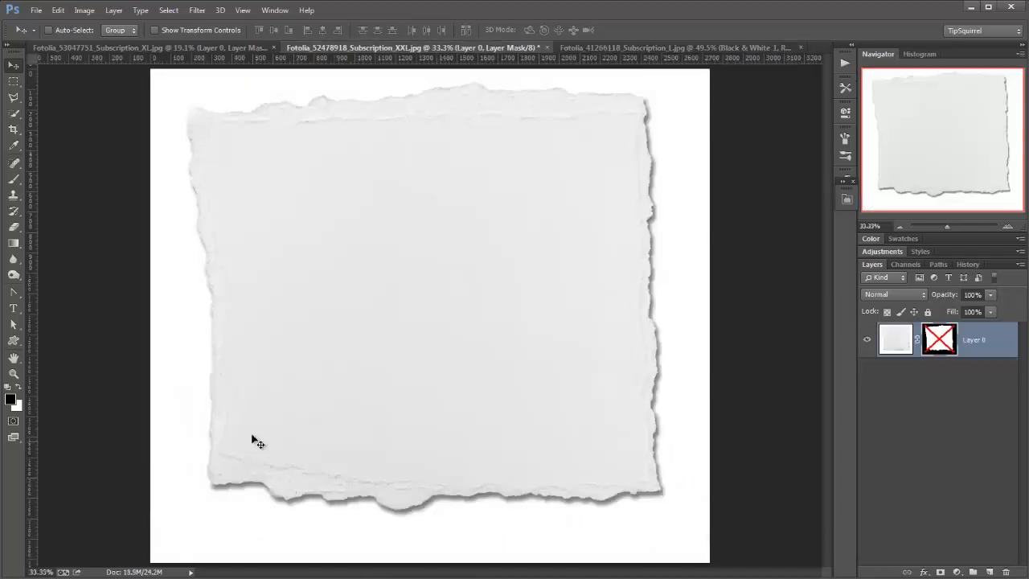
- Enable the torn paper's layer mask and bring it into the dog sketch document
{"action": "left_click", "coordinate": [939, 337]}
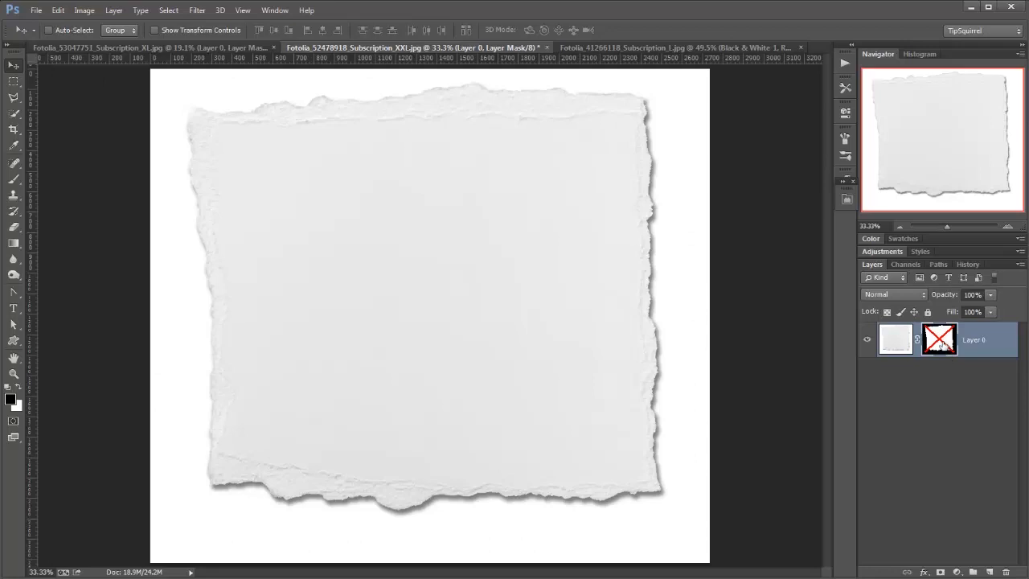
{"action": "left_click", "coordinate": [939, 337]}
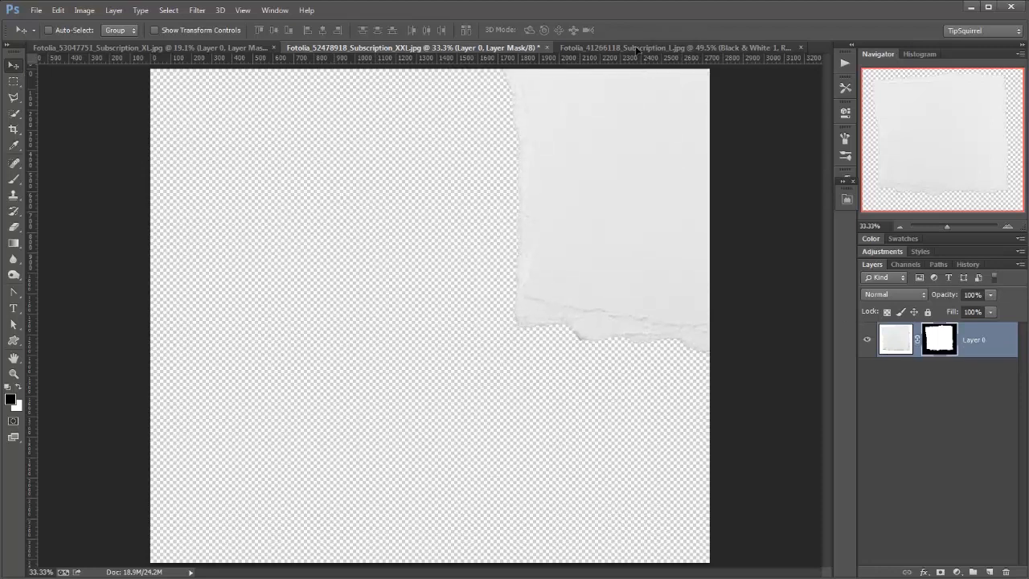
{"action": "left_click", "coordinate": [674, 48]}
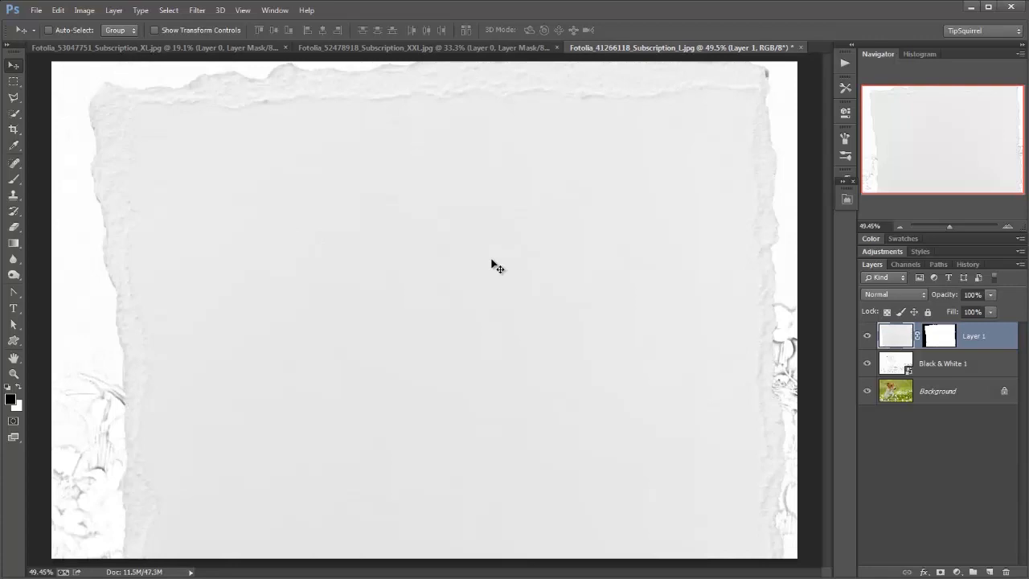
- Free-transform the torn paper down to a small card over the dog's head at 70% opacity
{"action": "key", "text": "ctrl+t"}
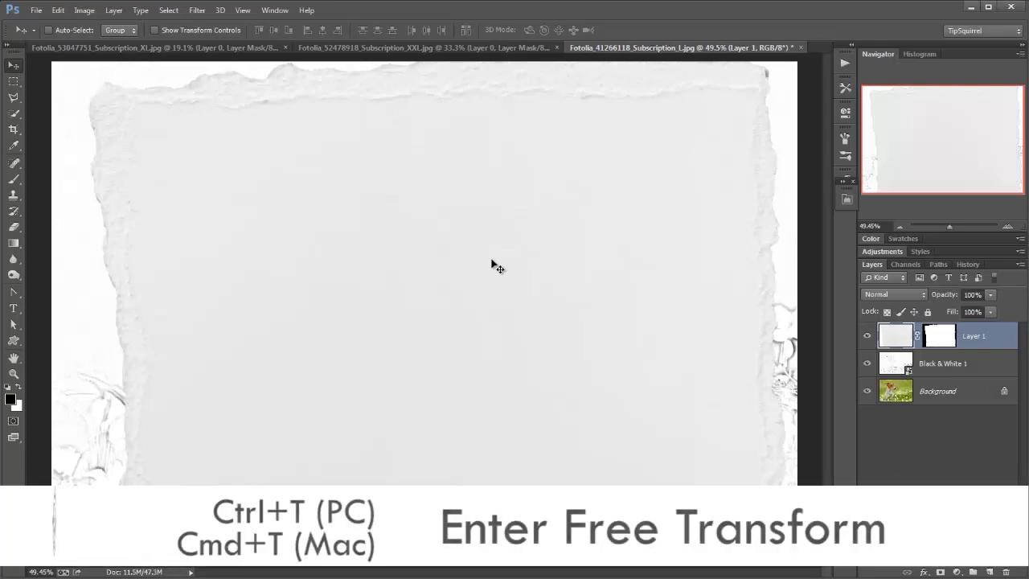
{"action": "key", "text": "ctrl+t"}
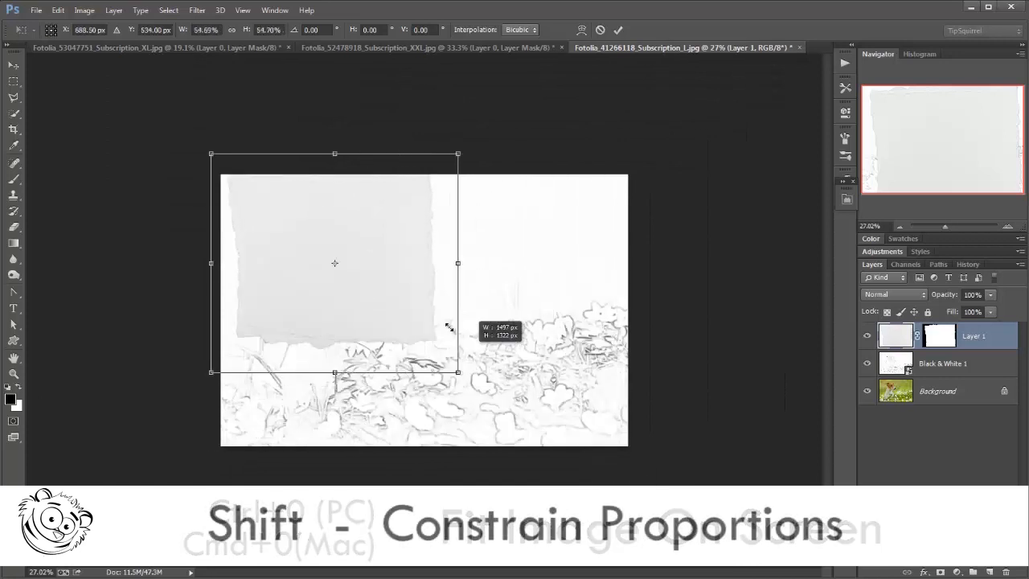
{"action": "left_click_drag", "start_coordinate": [460, 373], "coordinate": [377, 302]}
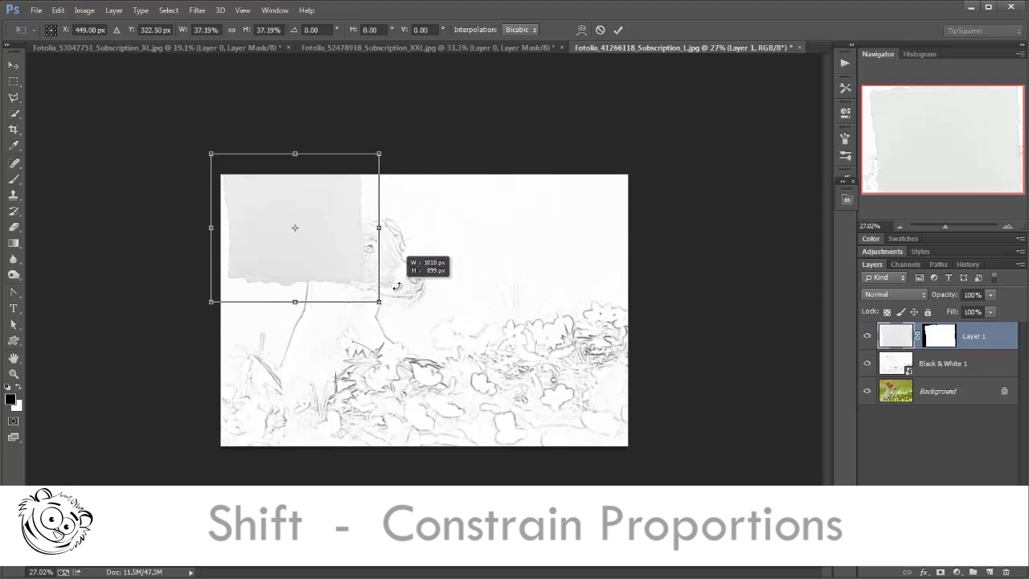
{"action": "left_click_drag", "start_coordinate": [296, 228], "coordinate": [368, 264]}
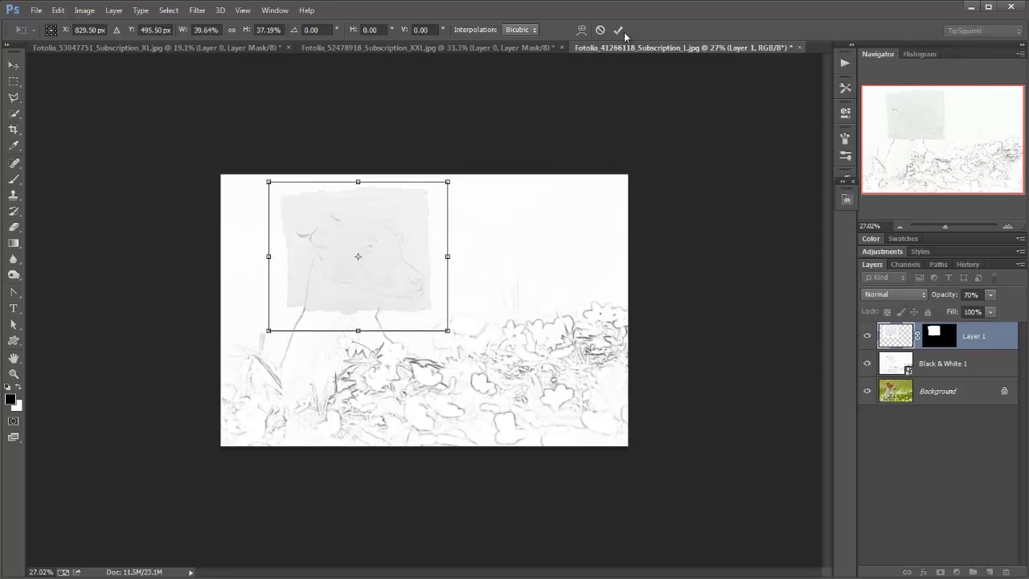
{"action": "left_click", "coordinate": [617, 29]}
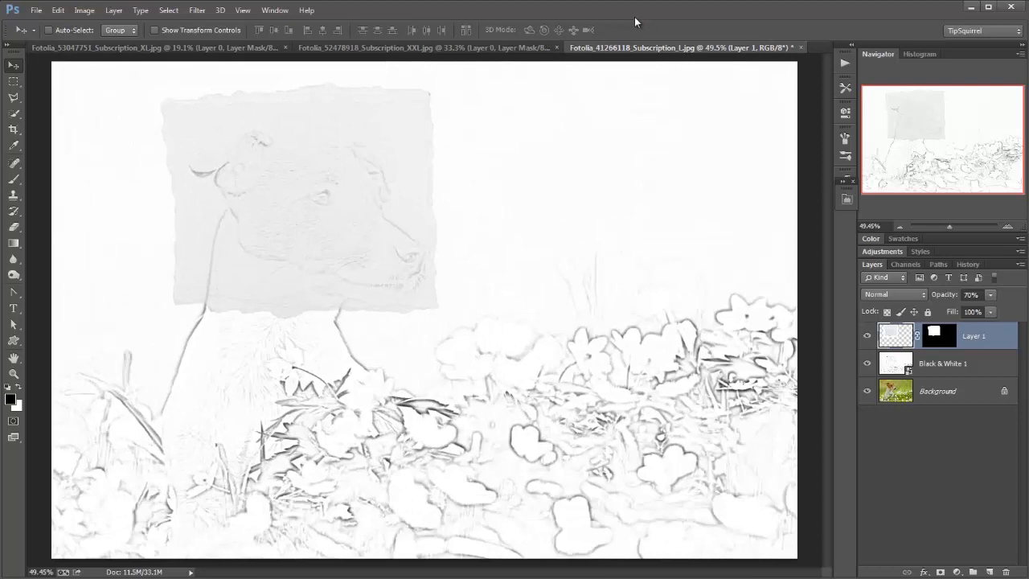
{"action": "mouse_move", "coordinate": [897, 341]}
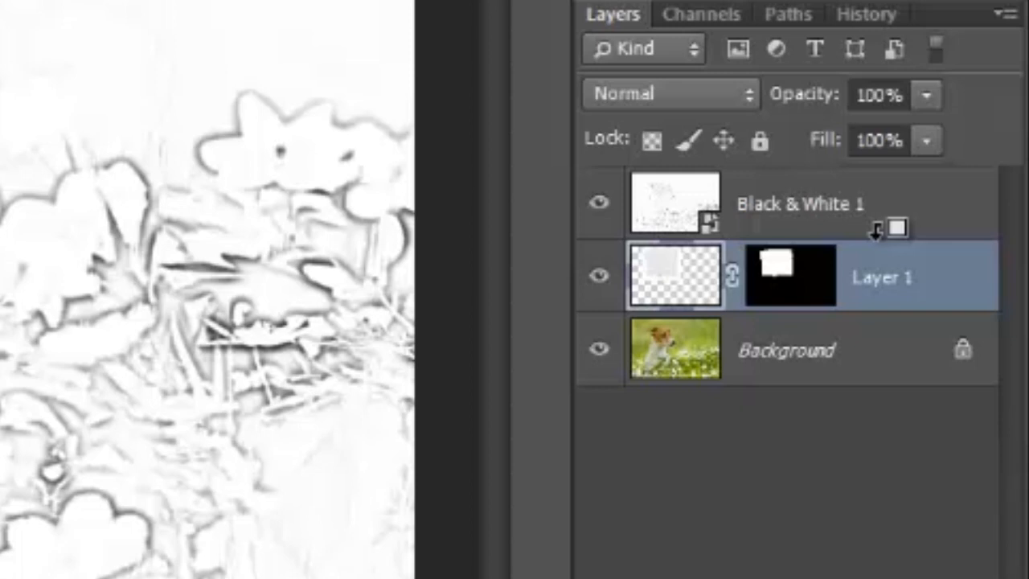
- Create a clipping mask so the sketch shows only inside the torn card at 100% opacity
{"action": "left_click", "coordinate": [598, 203]}
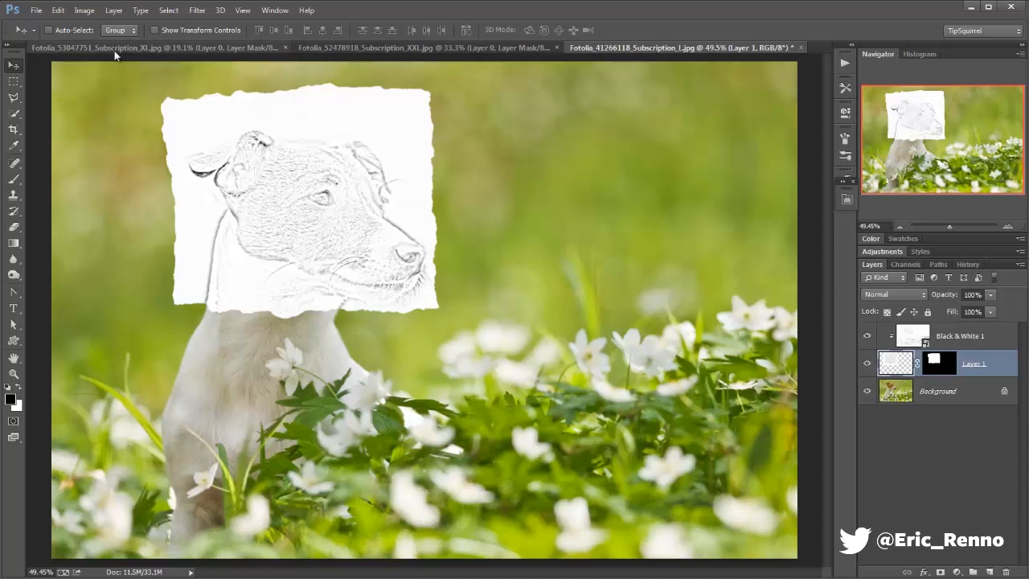
- Take the masked hand from the notepad photo into the dog composite as a new layer
{"action": "left_click", "coordinate": [96, 49]}
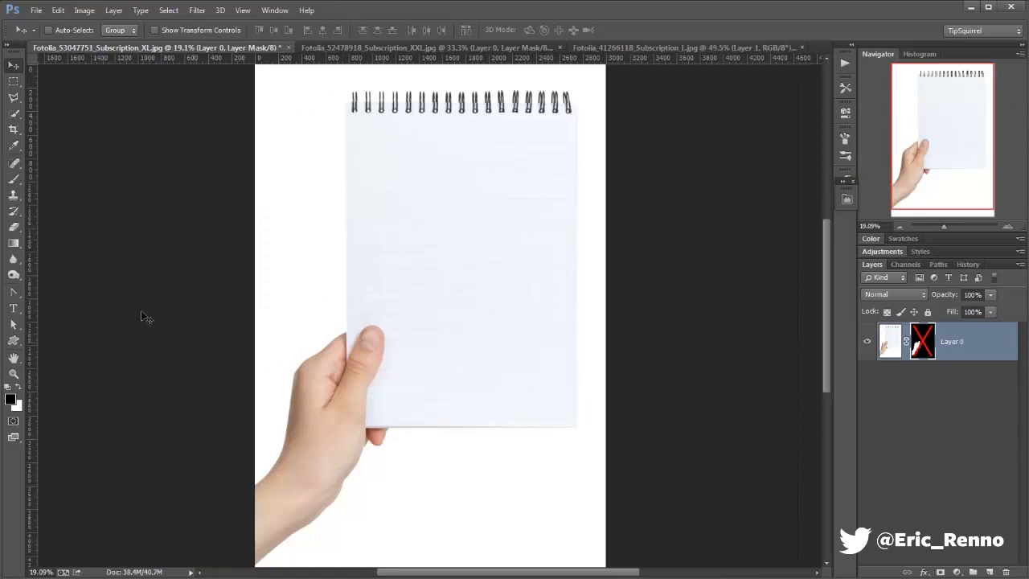
{"action": "mouse_move", "coordinate": [849, 338]}
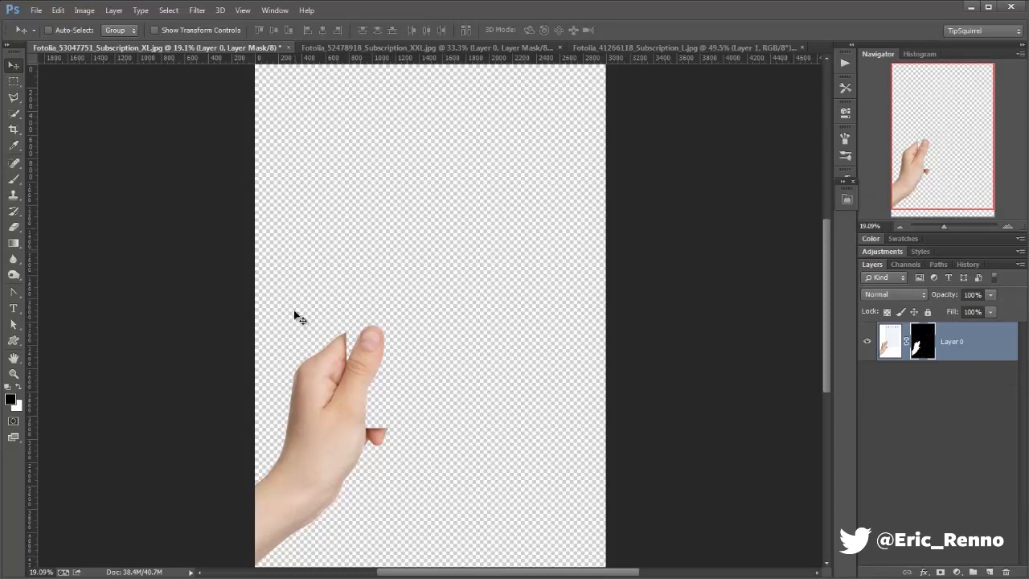
{"action": "left_click", "coordinate": [678, 48]}
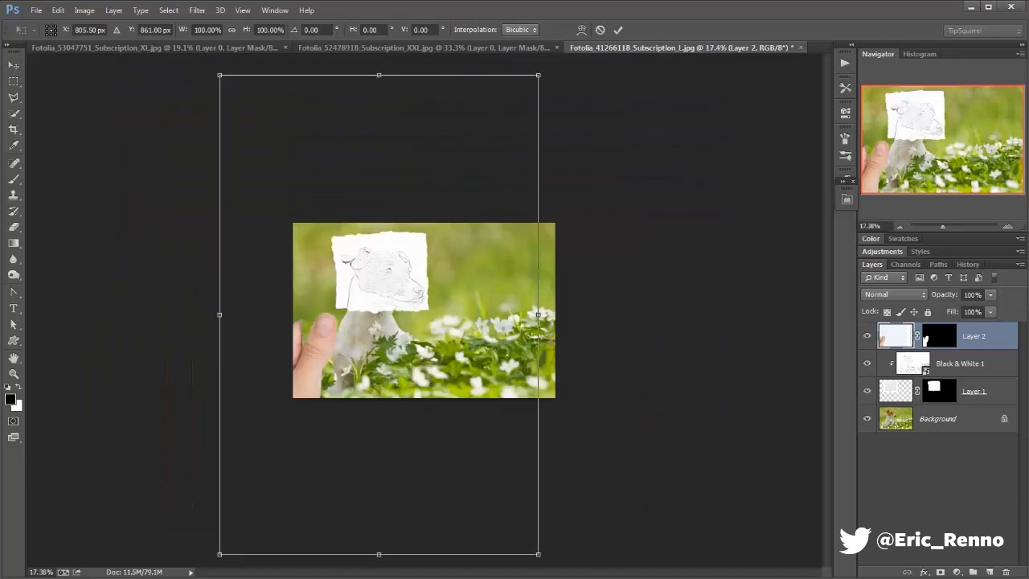
- Scale and move the torn sketch card so it sits in the hand's grip, then commit the transform
{"action": "left_click_drag", "start_coordinate": [537, 314], "coordinate": [537, 313]}
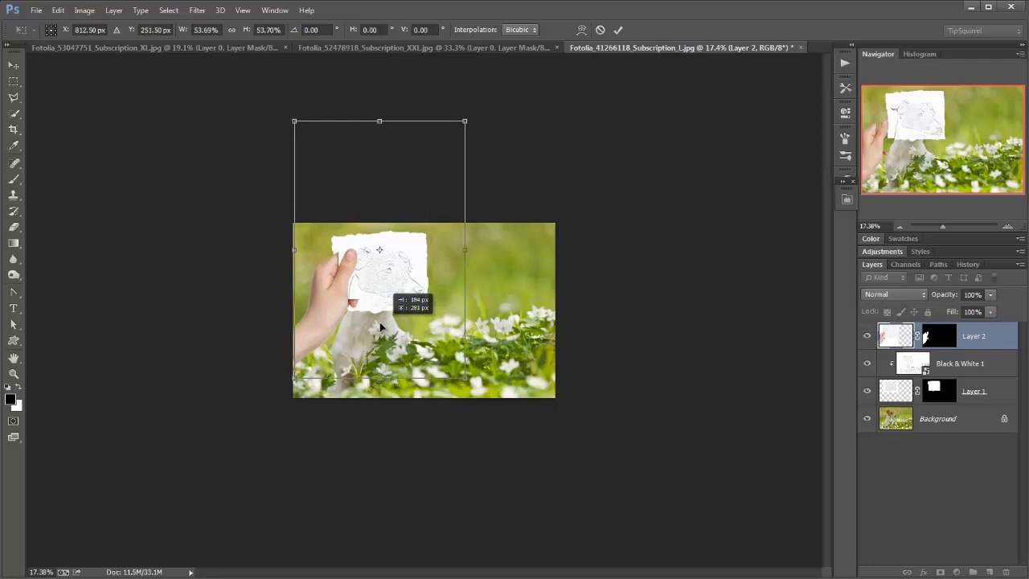
{"action": "left_click_drag", "start_coordinate": [292, 378], "coordinate": [286, 378]}
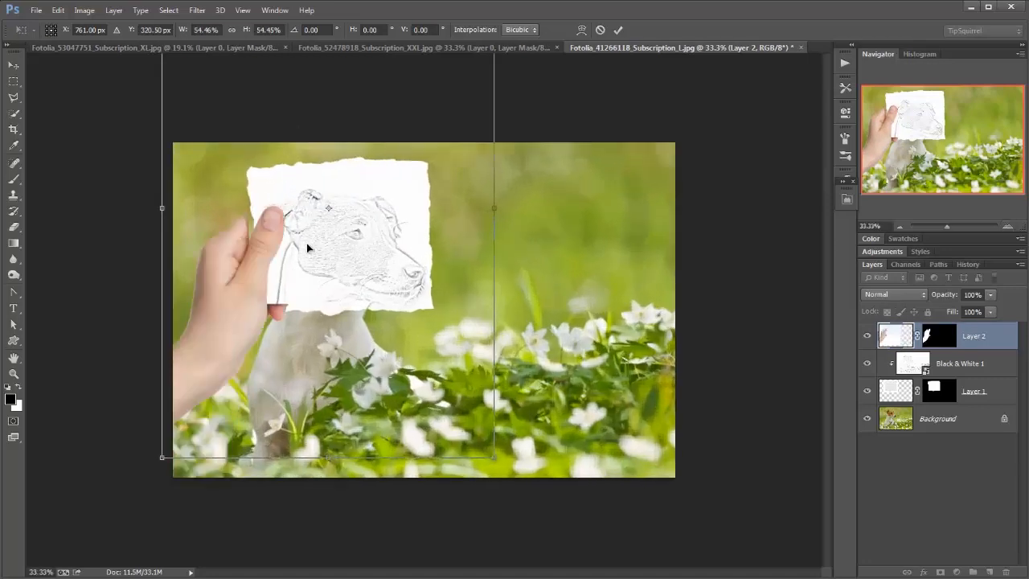
{"action": "left_click_drag", "start_coordinate": [305, 241], "coordinate": [329, 244]}
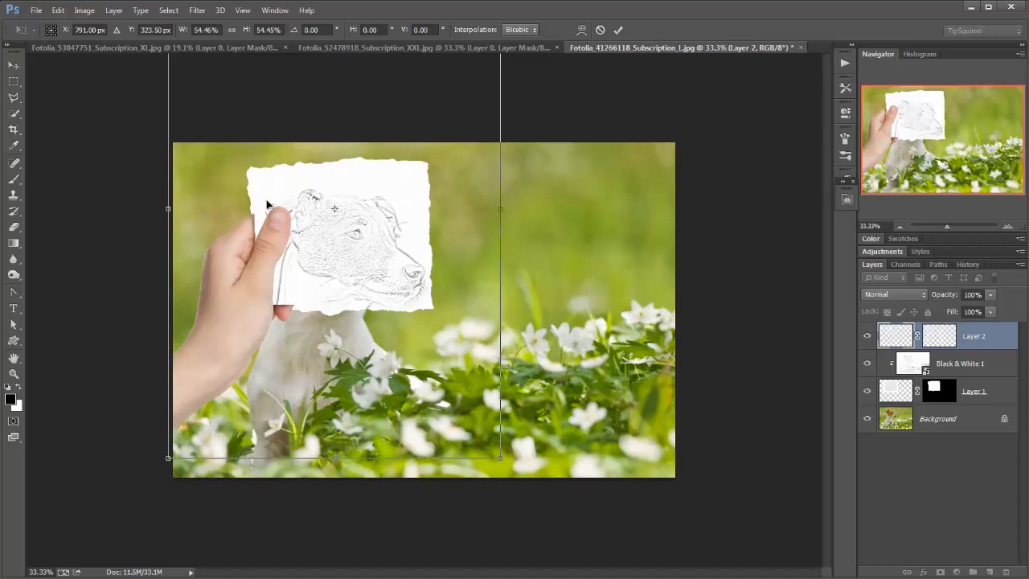
{"action": "left_click_drag", "start_coordinate": [334, 207], "coordinate": [305, 276]}
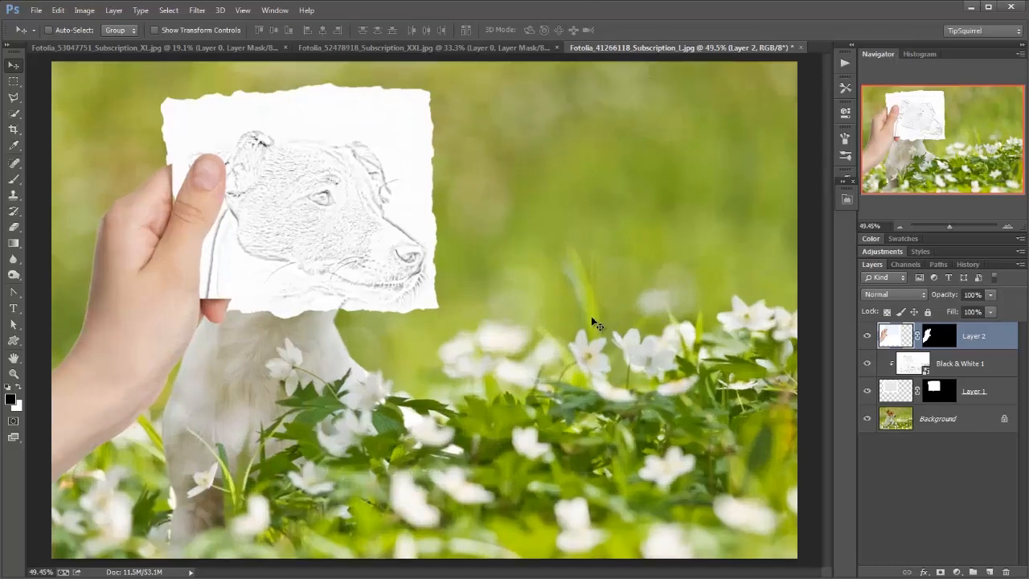
{"action": "mouse_move", "coordinate": [521, 131]}
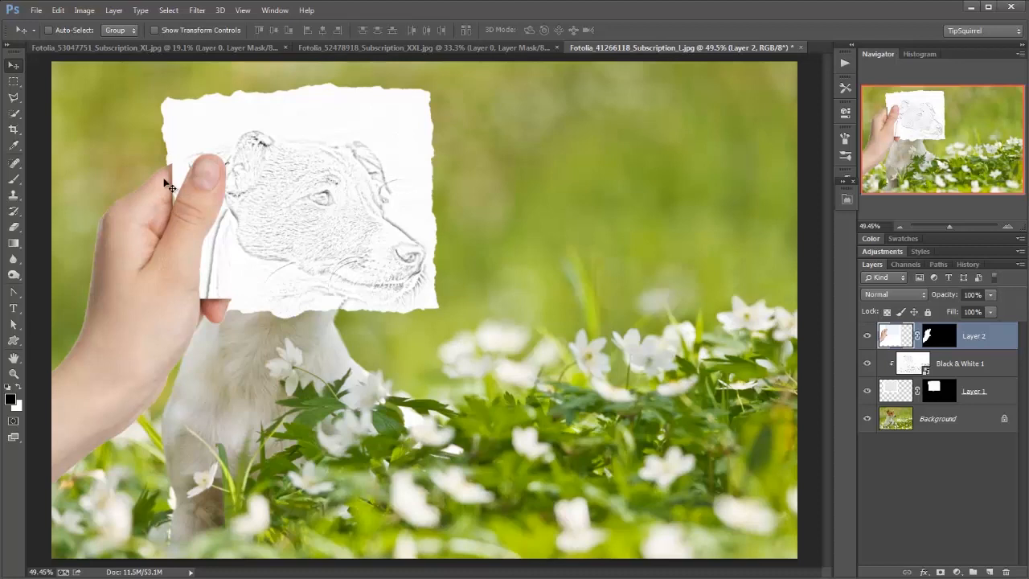
{"action": "mouse_move", "coordinate": [271, 310]}
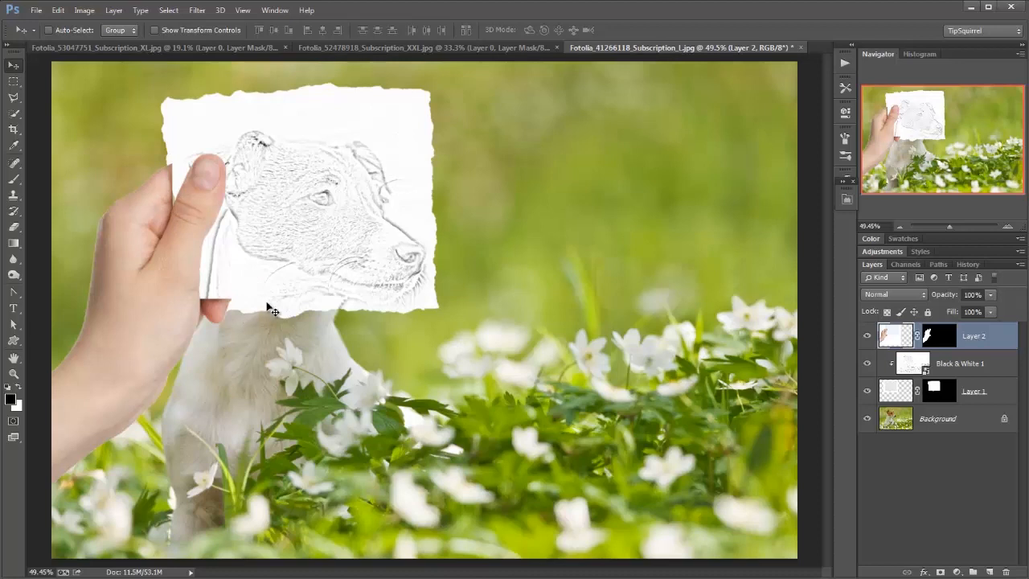
{"action": "mouse_move", "coordinate": [903, 408]}
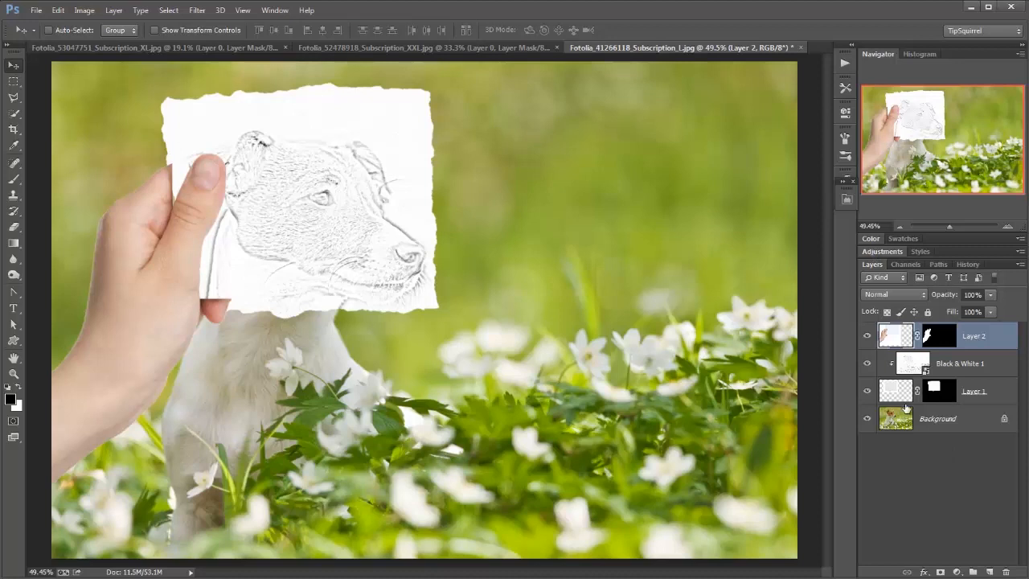
{"action": "mouse_move", "coordinate": [906, 410]}
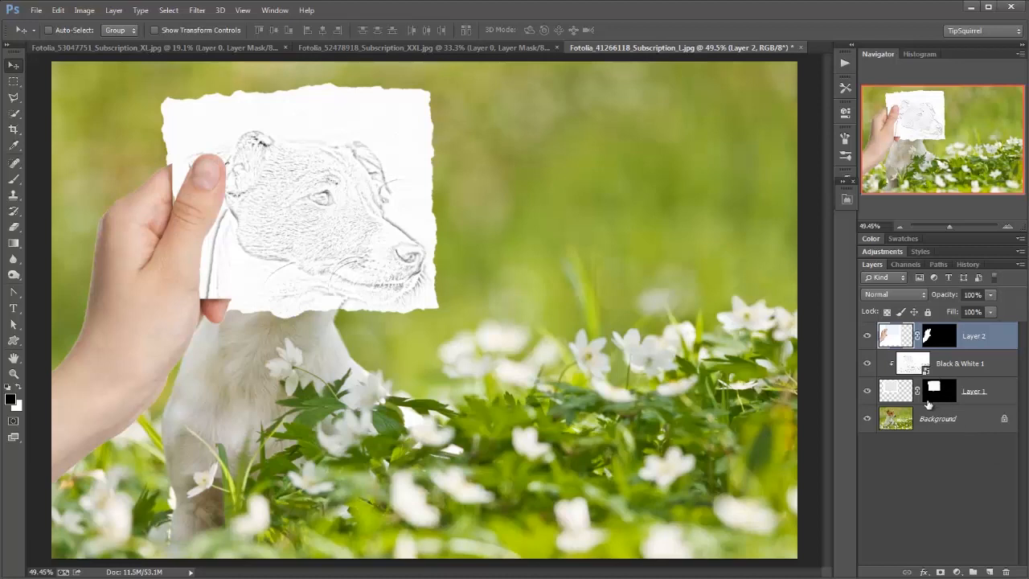
{"action": "mouse_move", "coordinate": [939, 391]}
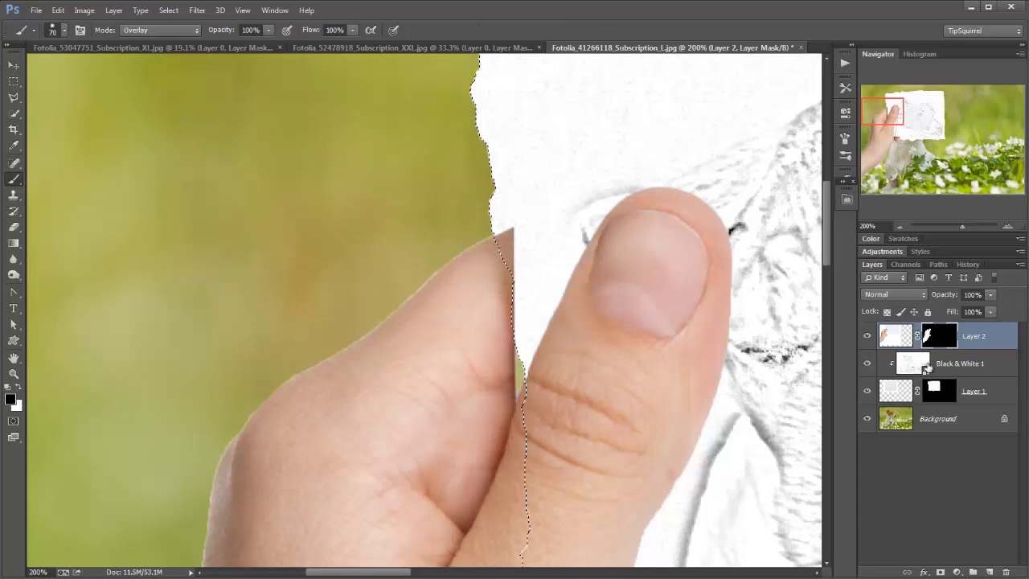
- With brush blending set to Normal, paint Layer 2's mask along the thumb edge so the thumb overlaps the card
{"action": "left_click", "coordinate": [159, 29]}
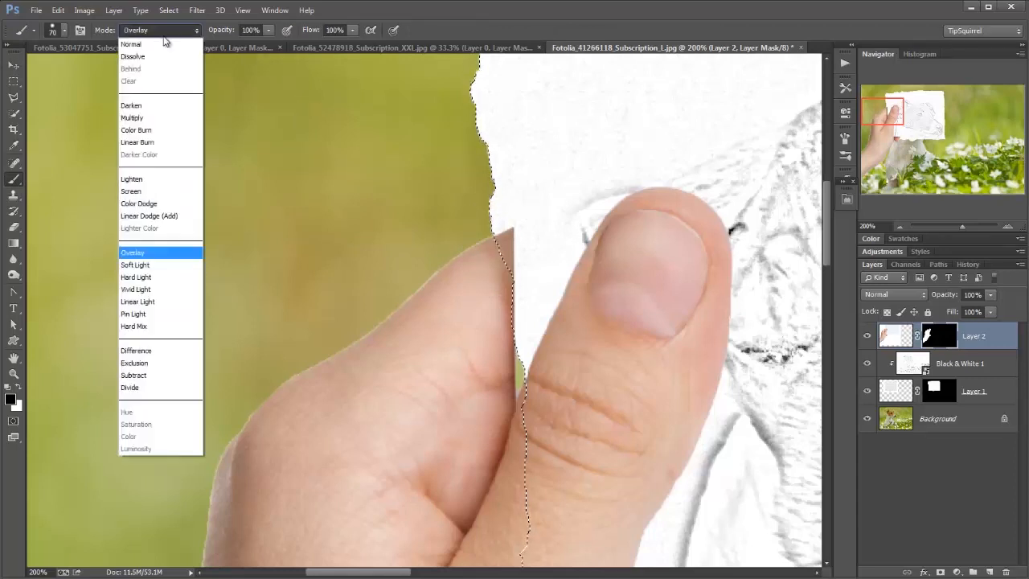
{"action": "left_click", "coordinate": [135, 45]}
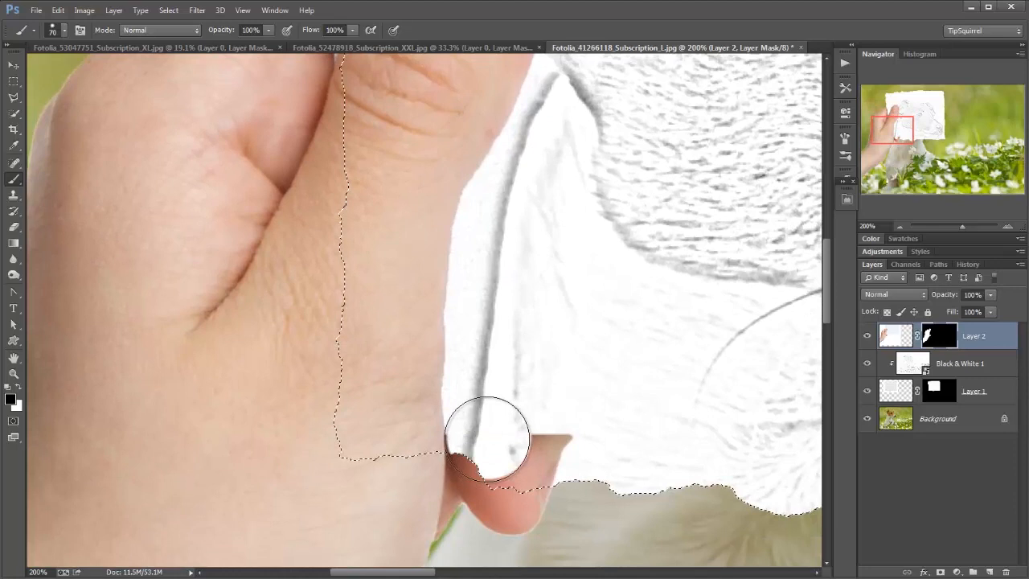
{"action": "left_click_drag", "start_coordinate": [486, 437], "coordinate": [560, 453]}
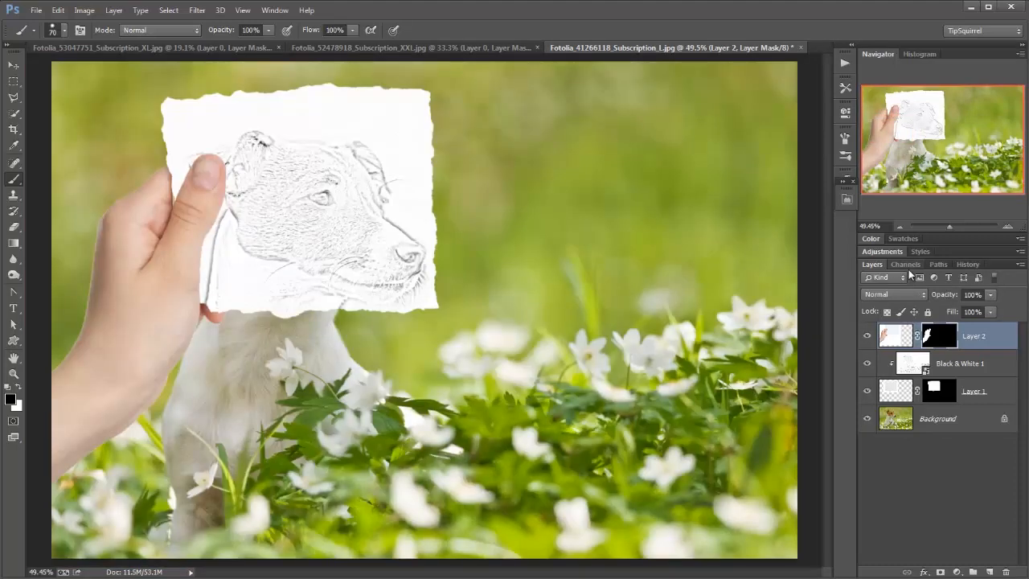
{"action": "mouse_move", "coordinate": [364, 207]}
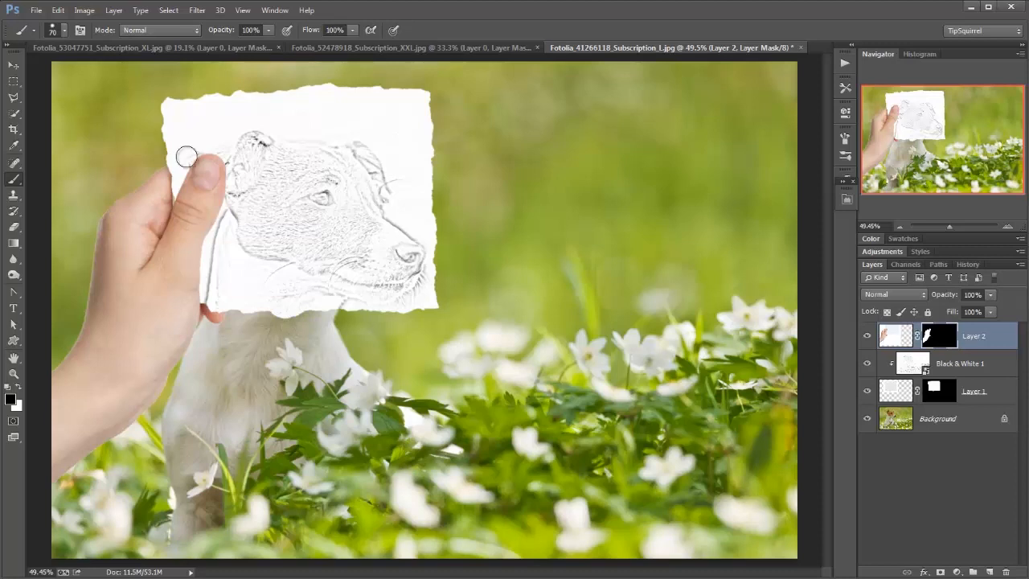
{"action": "mouse_move", "coordinate": [897, 449]}
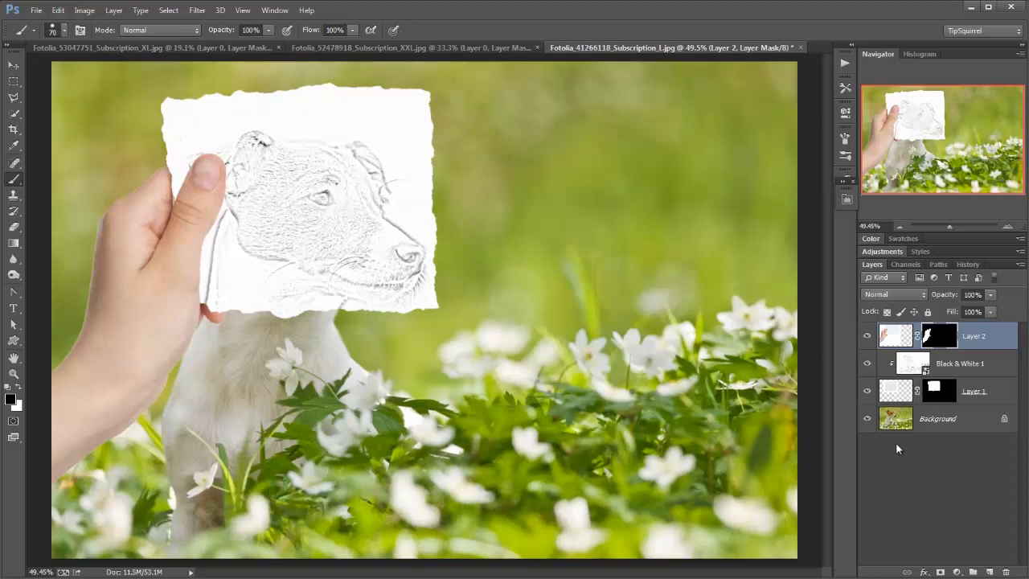
- Target Layer 2's image pixels instead of its mask in the Layers panel
{"action": "left_click", "coordinate": [895, 336]}
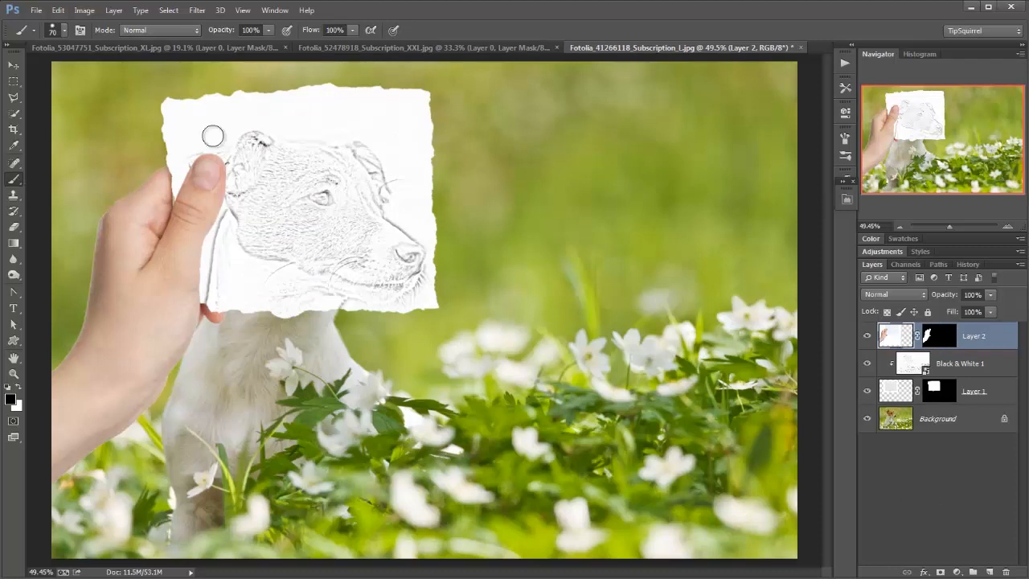
- Set brush blending to Overlay and paint blended strokes over the card near the thumb
{"action": "left_click", "coordinate": [157, 29]}
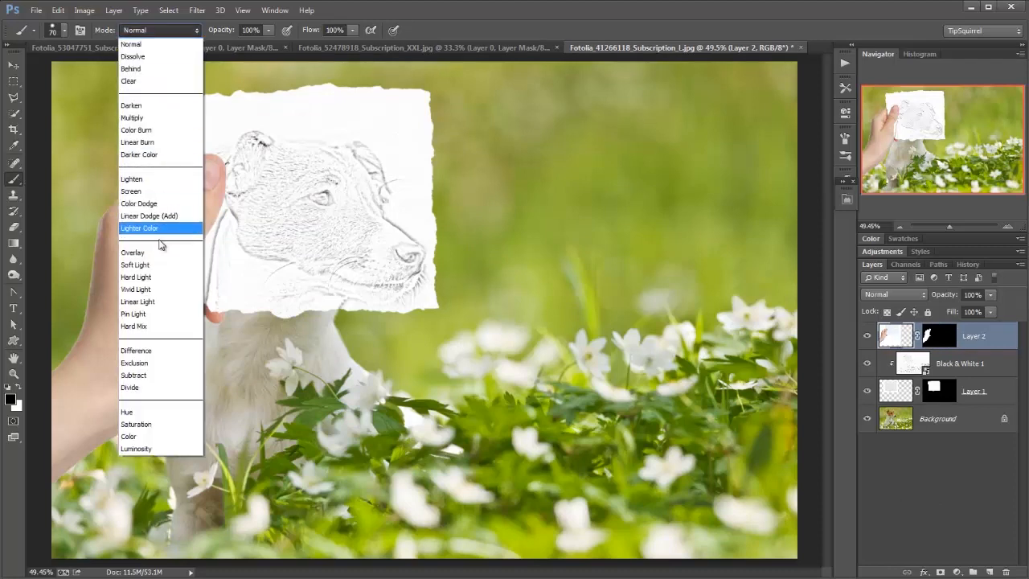
{"action": "left_click", "coordinate": [132, 251]}
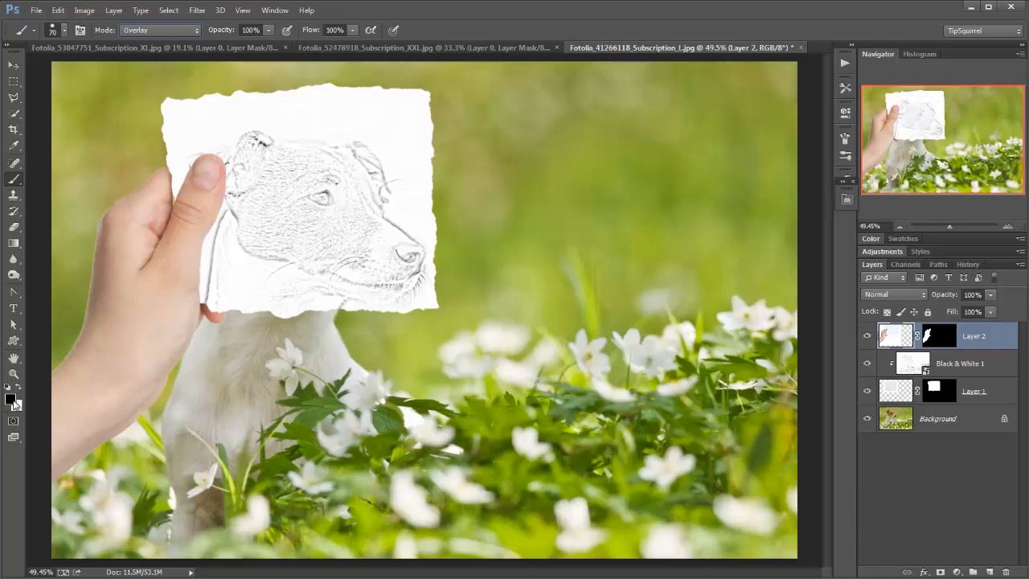
{"action": "mouse_move", "coordinate": [201, 185]}
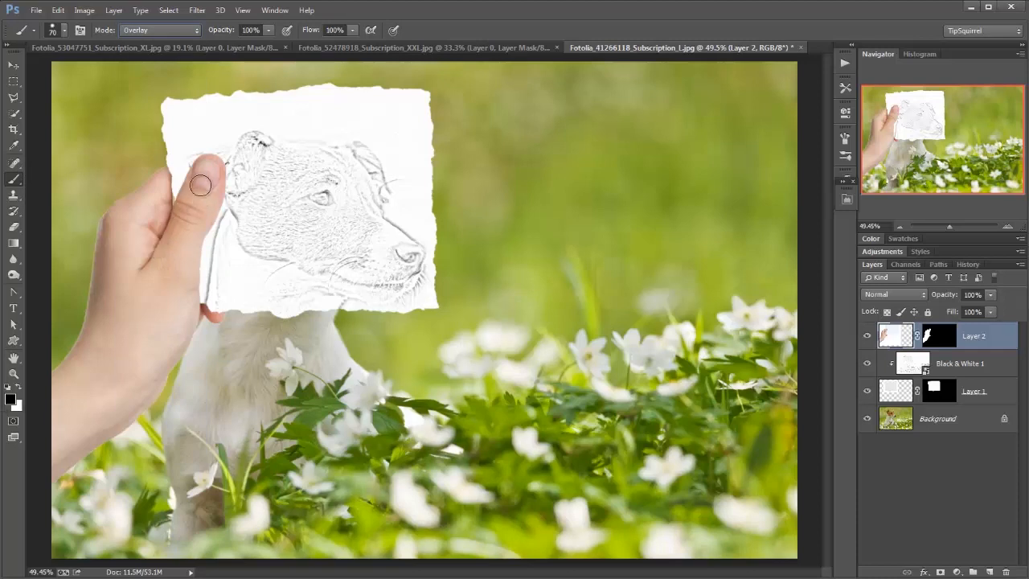
{"action": "mouse_move", "coordinate": [164, 183]}
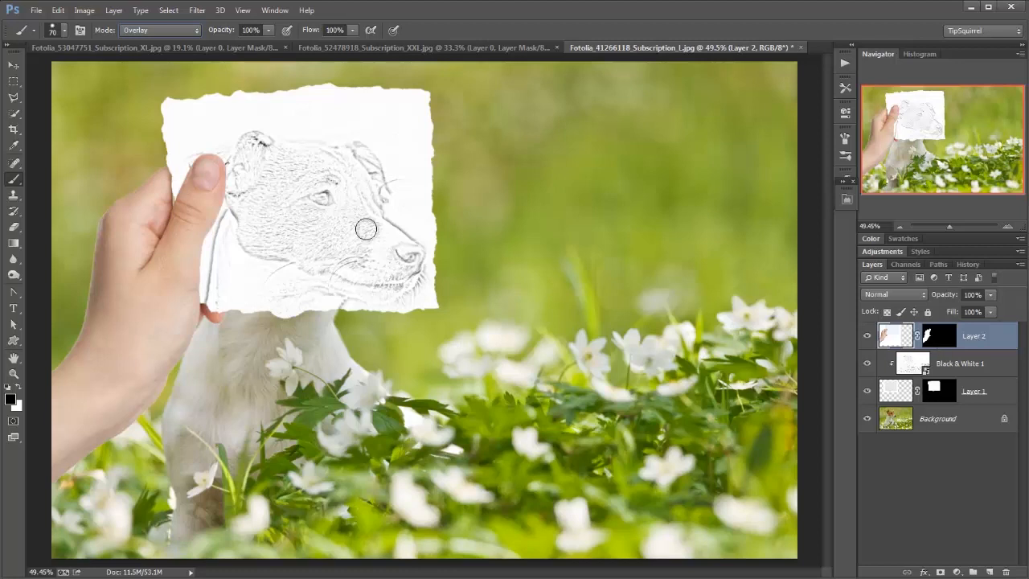
{"action": "mouse_move", "coordinate": [155, 167]}
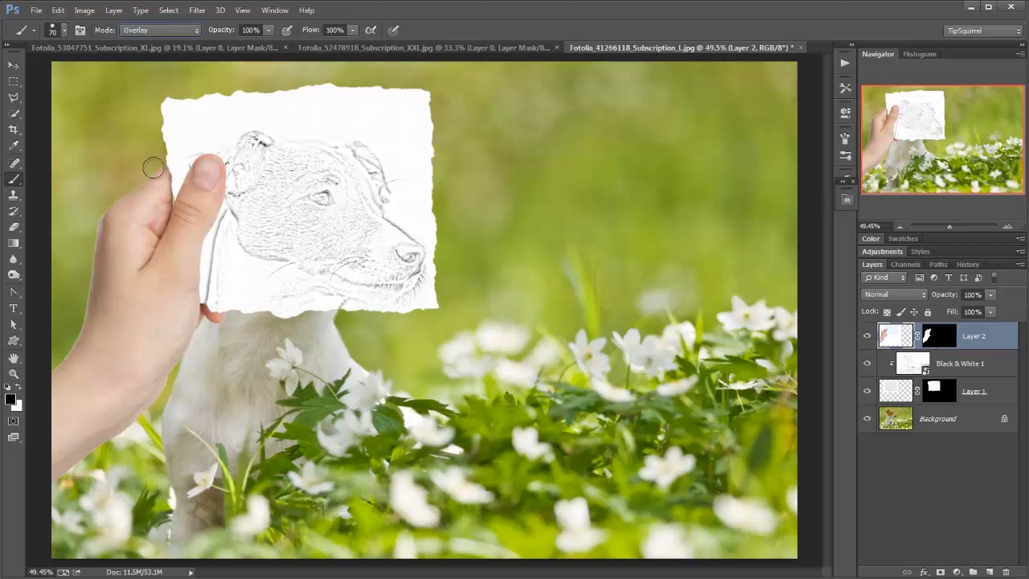
{"action": "left_click_drag", "start_coordinate": [152, 167], "coordinate": [126, 192]}
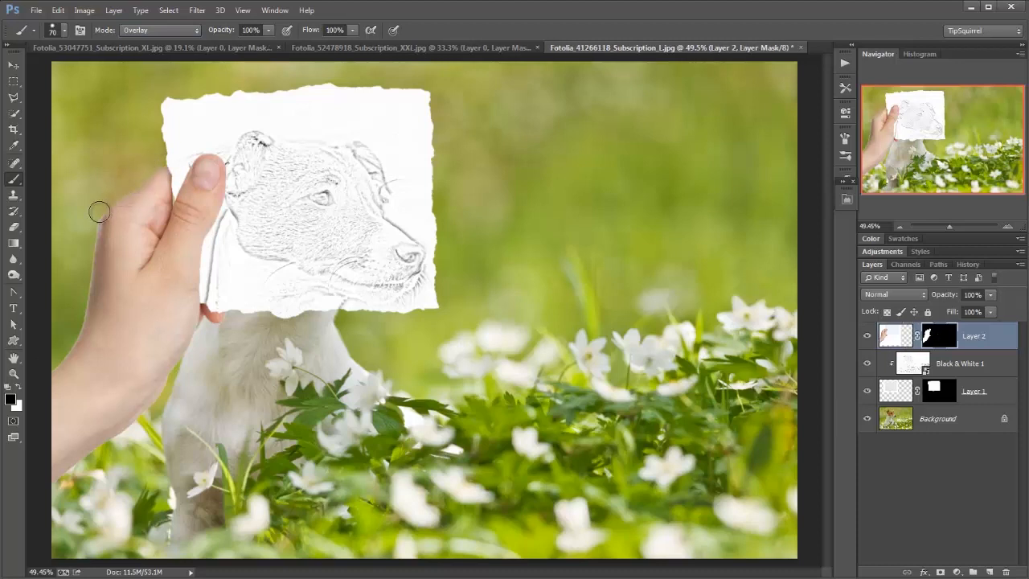
{"action": "mouse_move", "coordinate": [119, 425]}
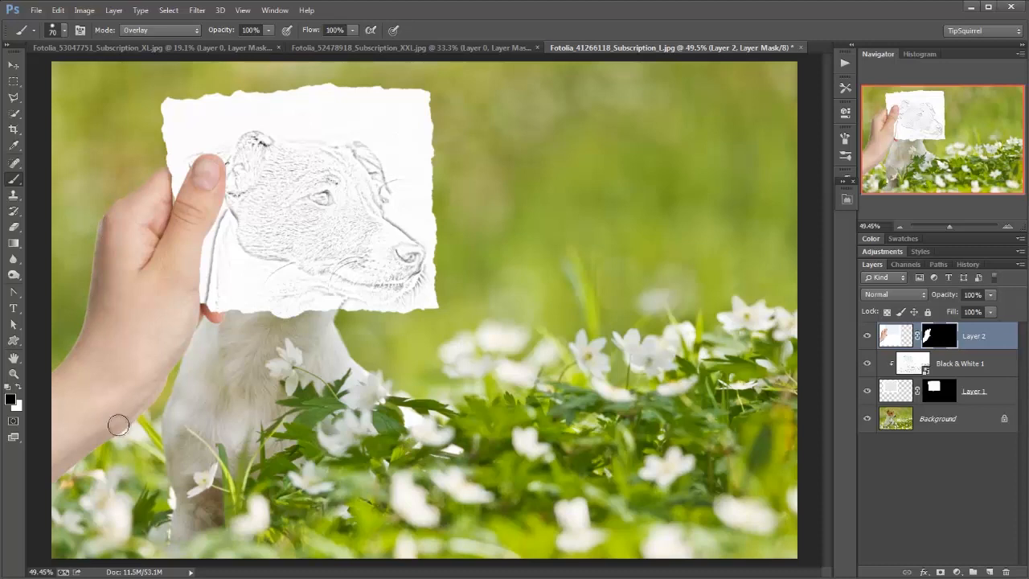
{"action": "mouse_move", "coordinate": [28, 497]}
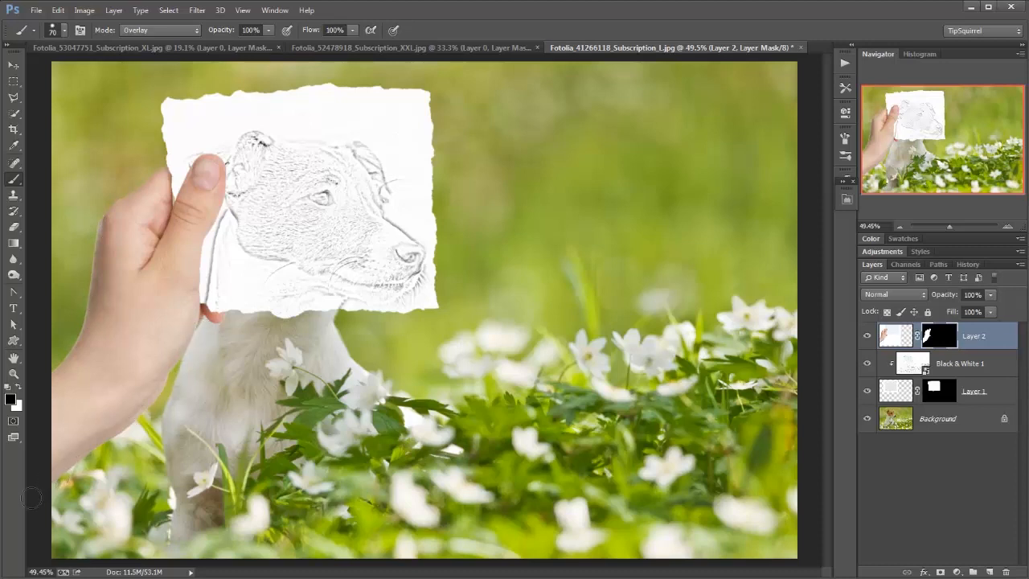
{"action": "mouse_move", "coordinate": [731, 371]}
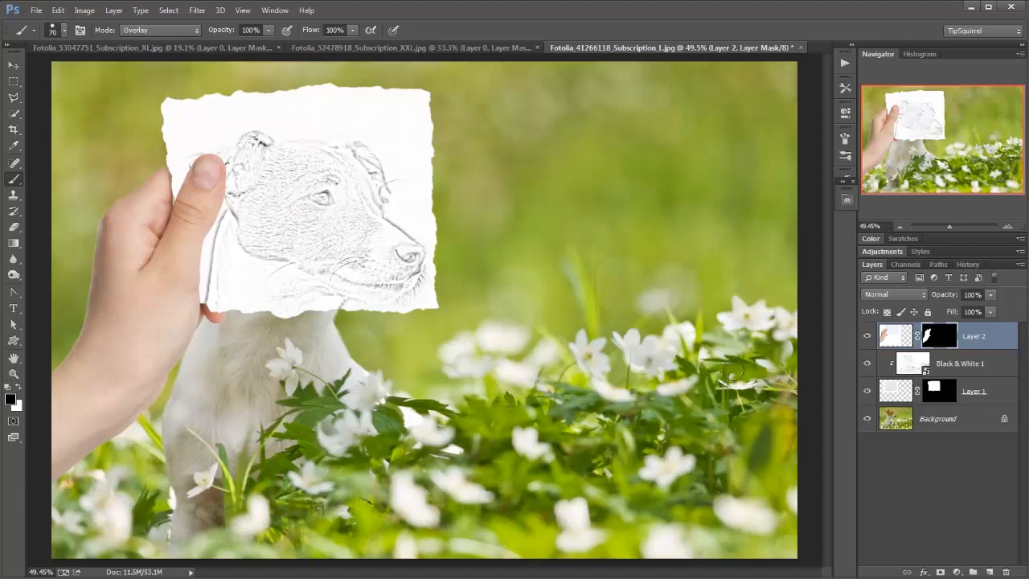